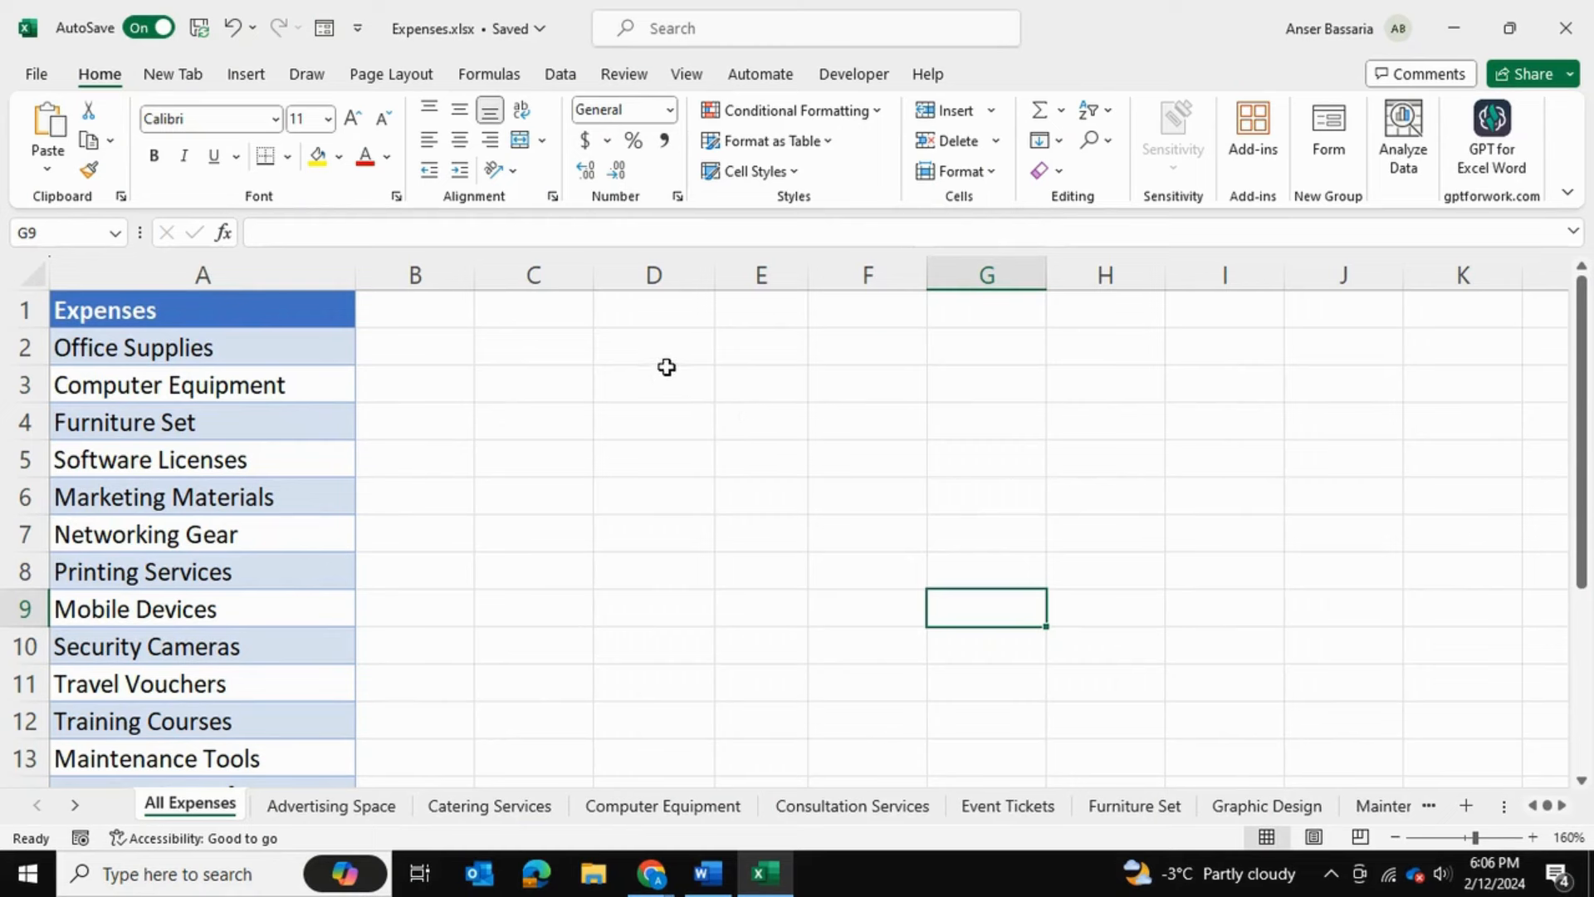
mouse_move(305, 375)
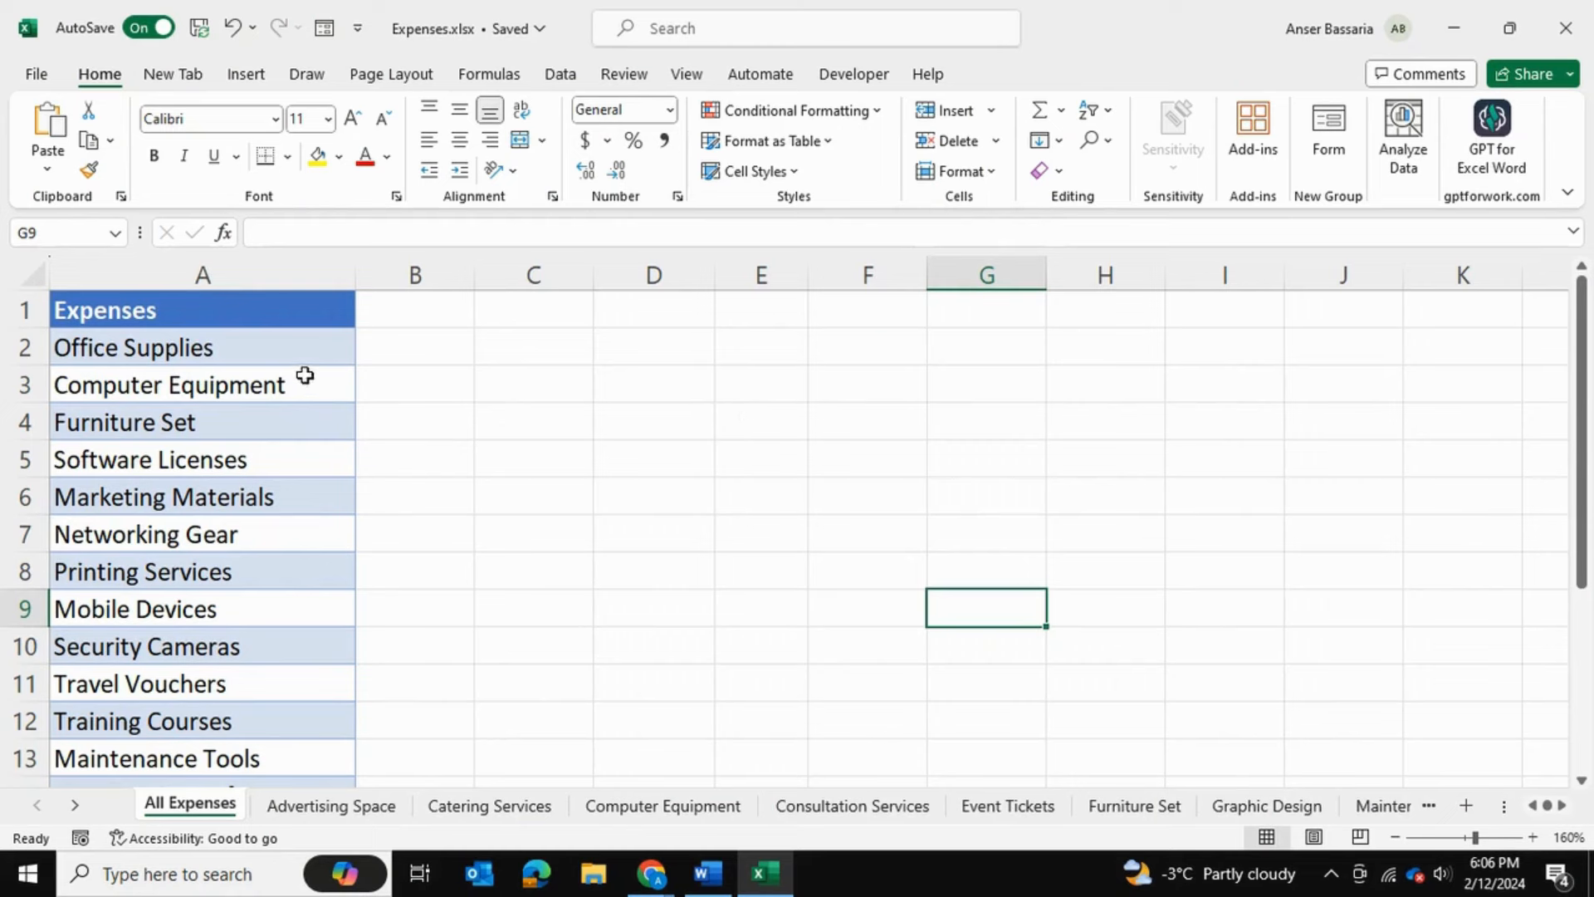
mouse_move(546, 827)
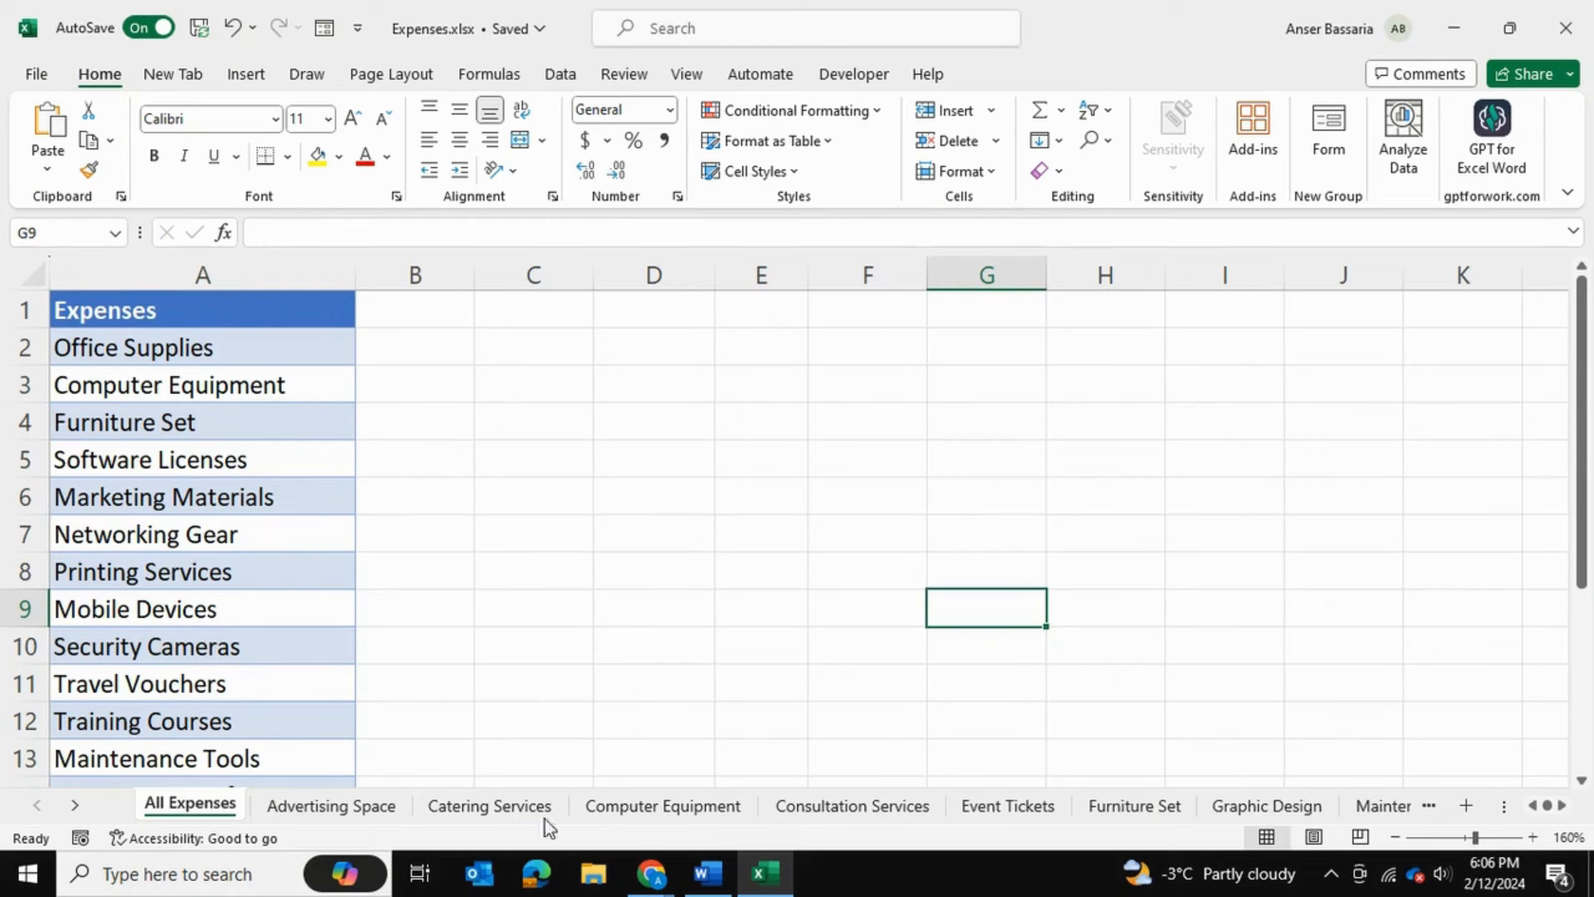
mouse_move(203, 347)
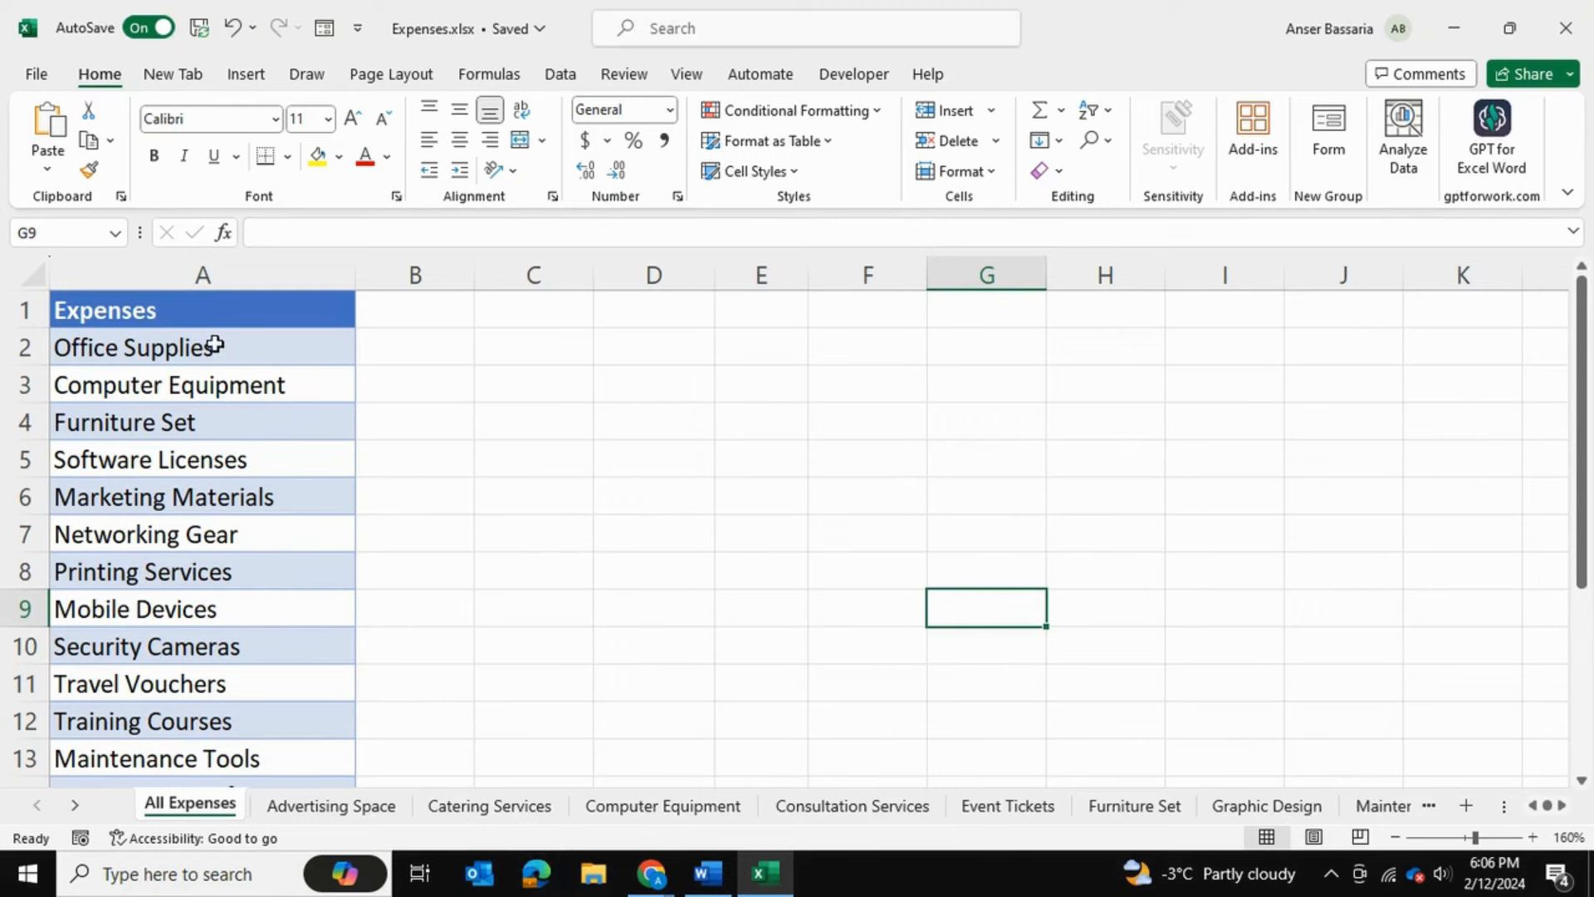
- Remove the per-expense sheets and select a cell in the Expenses table on All Expenses
click(653, 533)
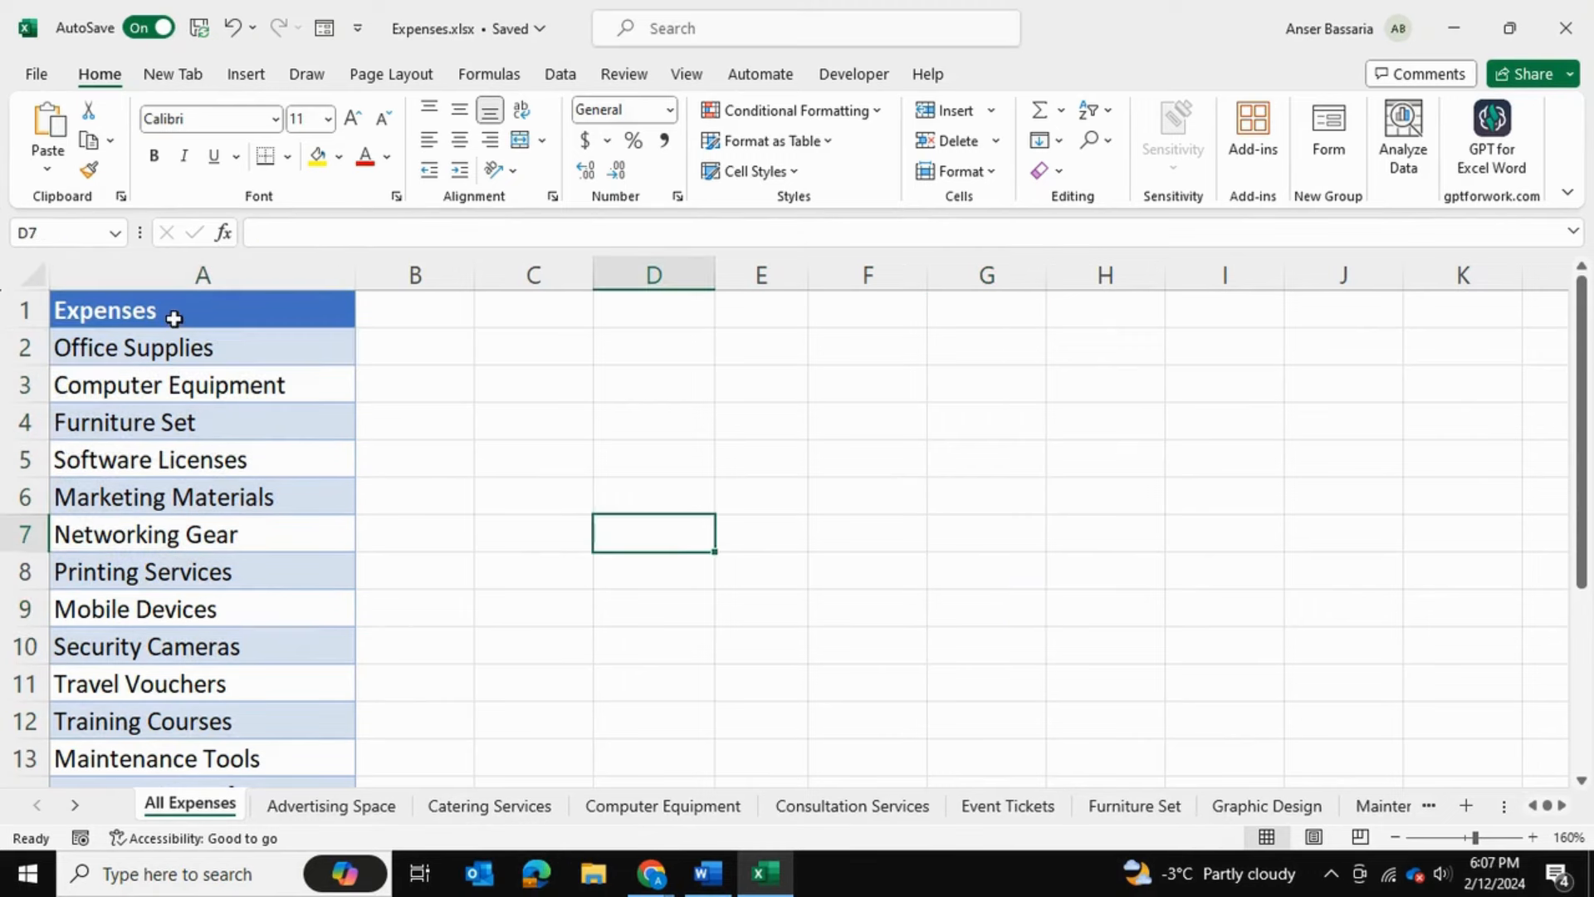
mouse_move(218, 355)
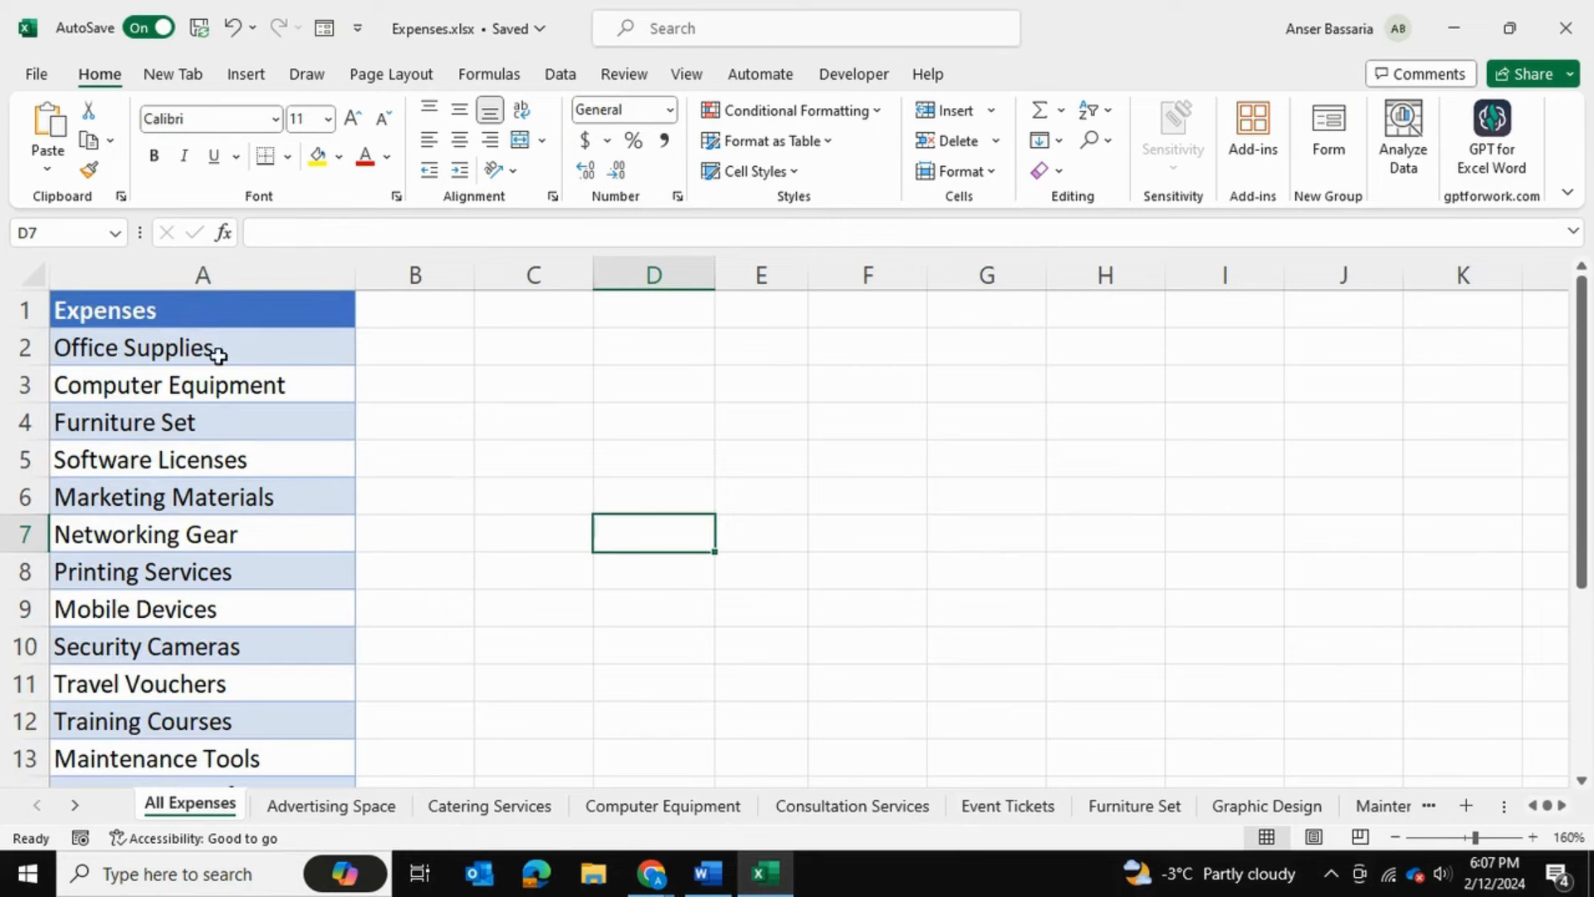
mouse_move(252, 377)
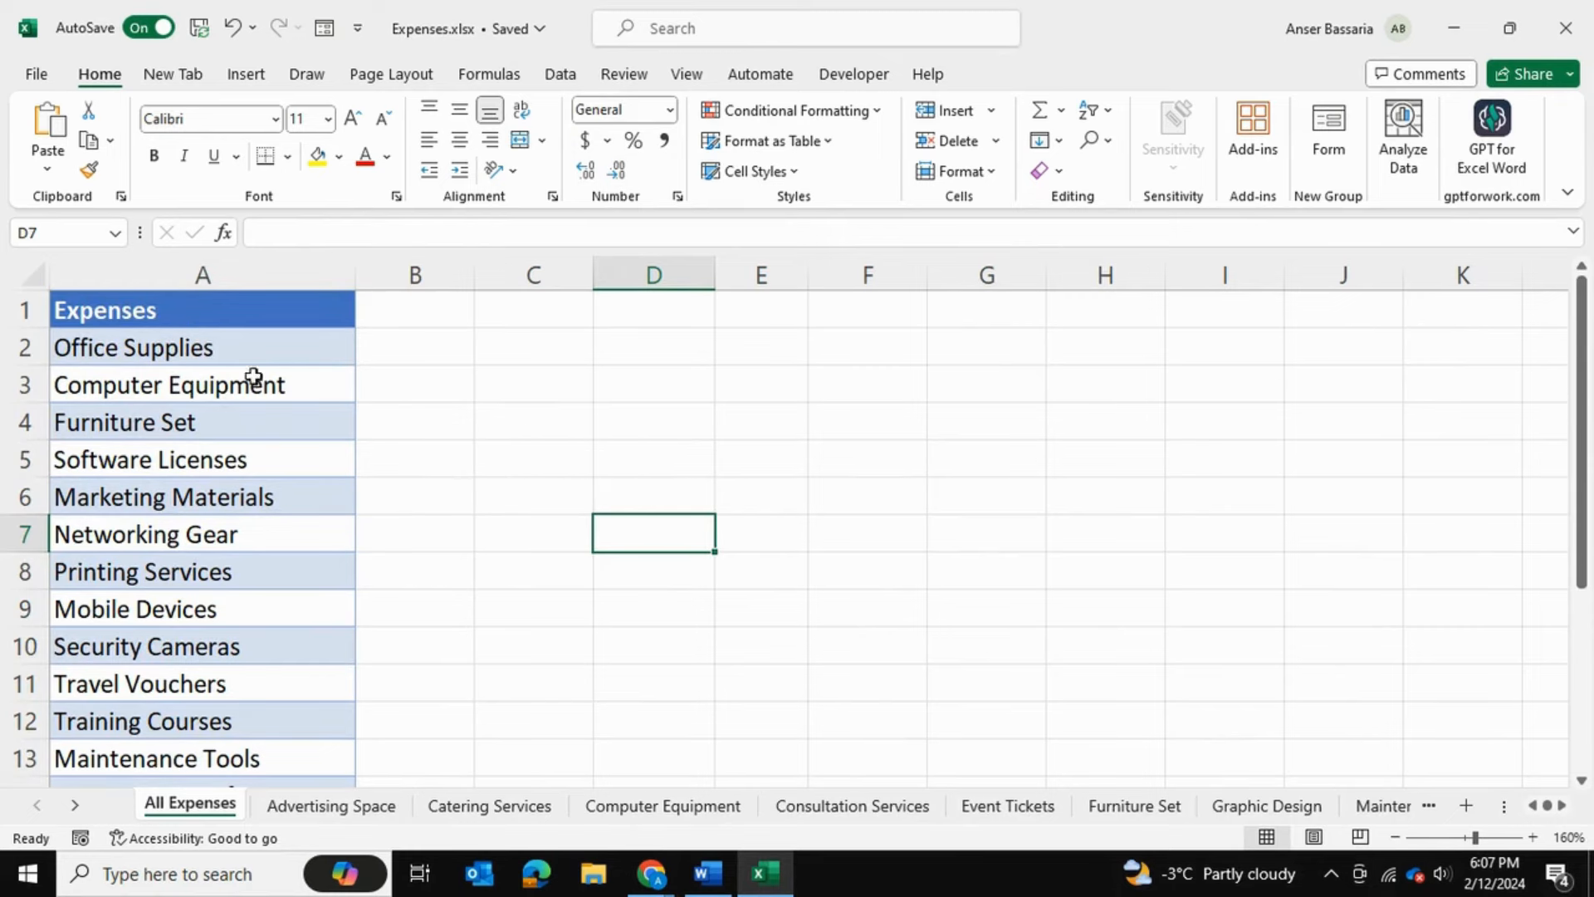
mouse_move(397, 526)
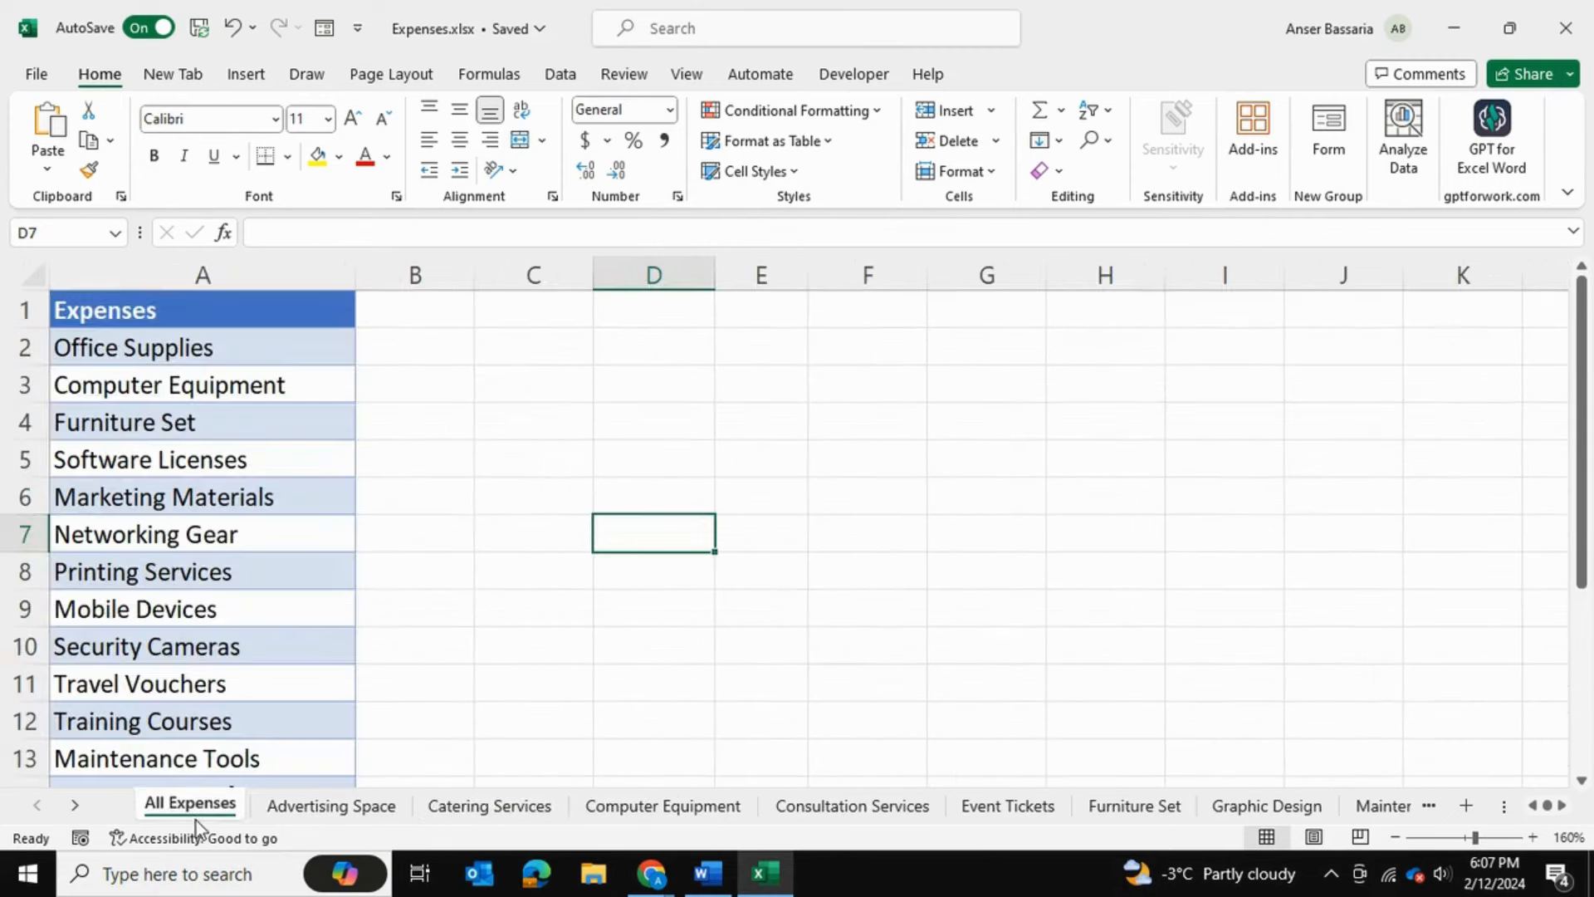
mouse_move(579, 434)
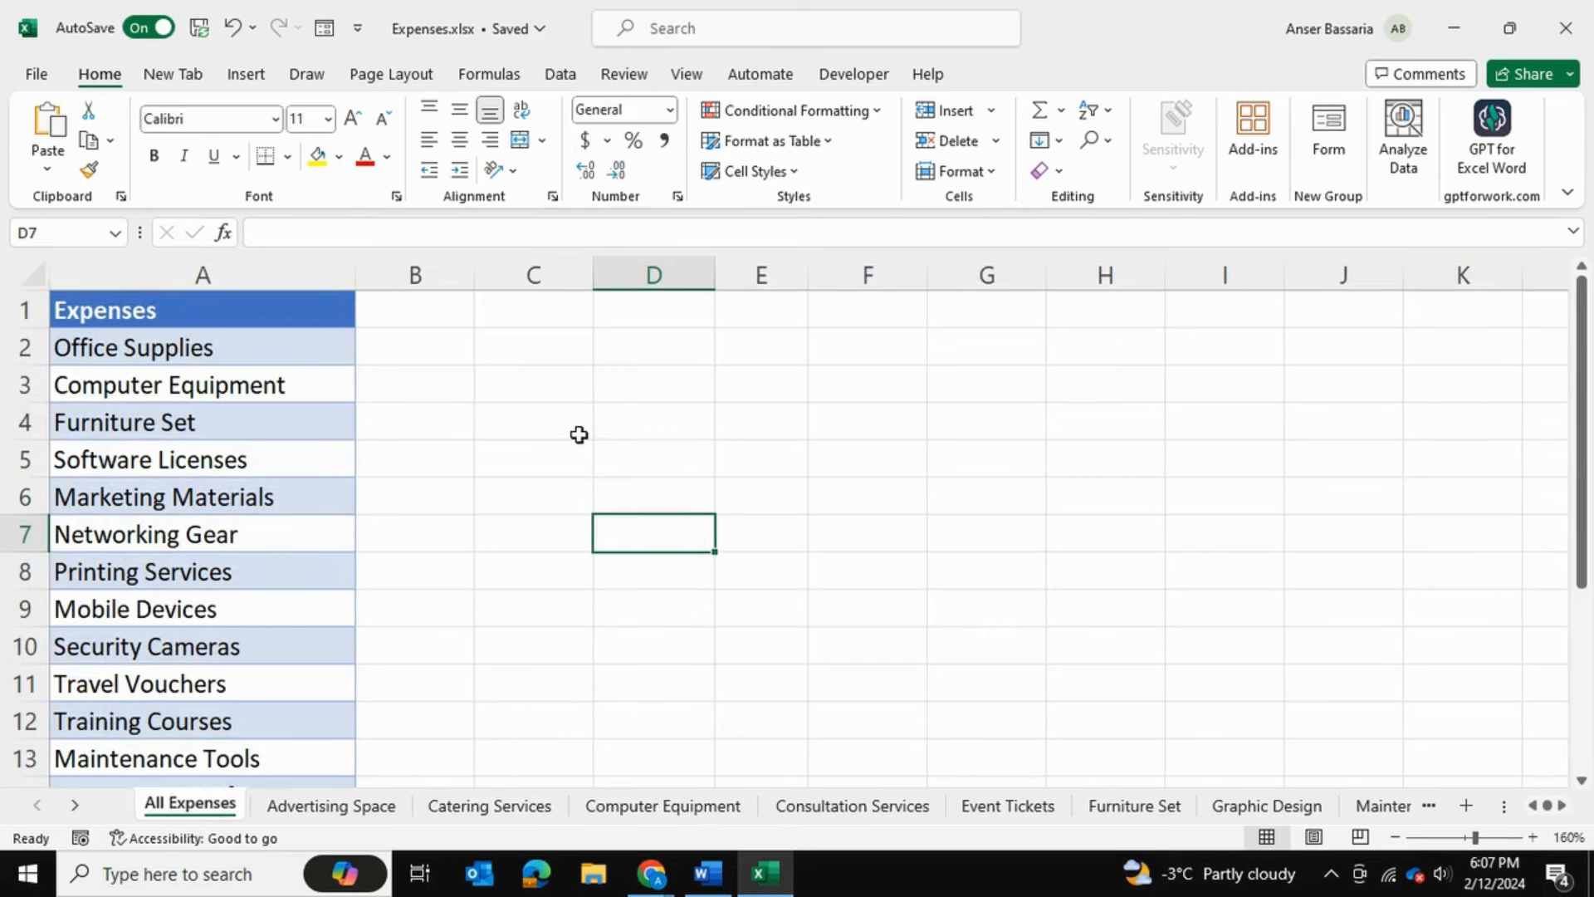
mouse_move(551, 427)
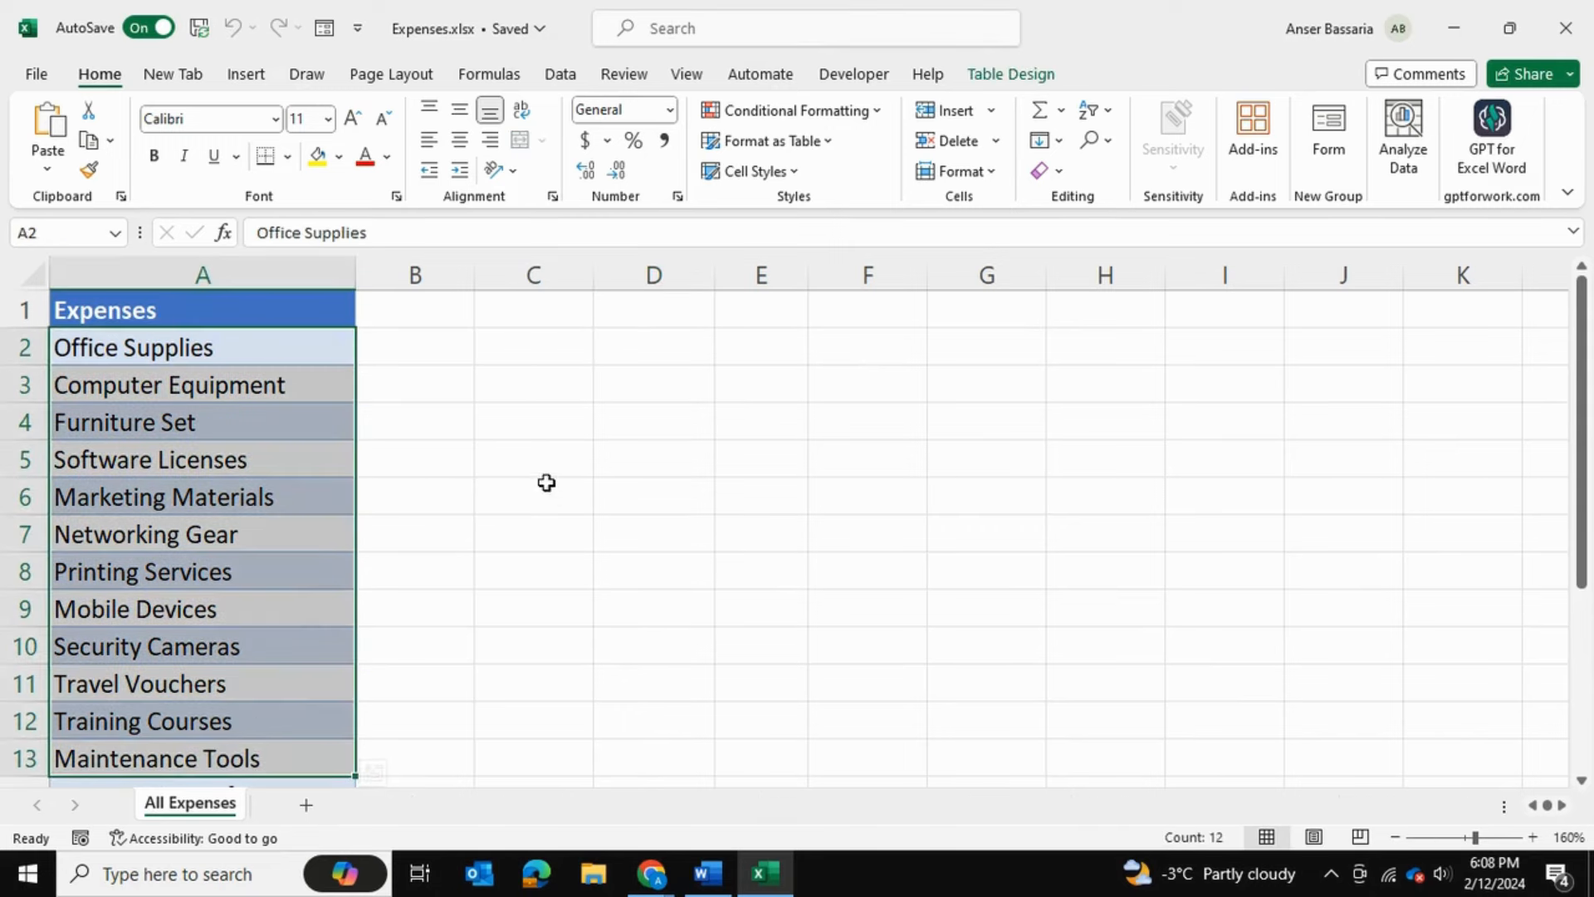
click(533, 496)
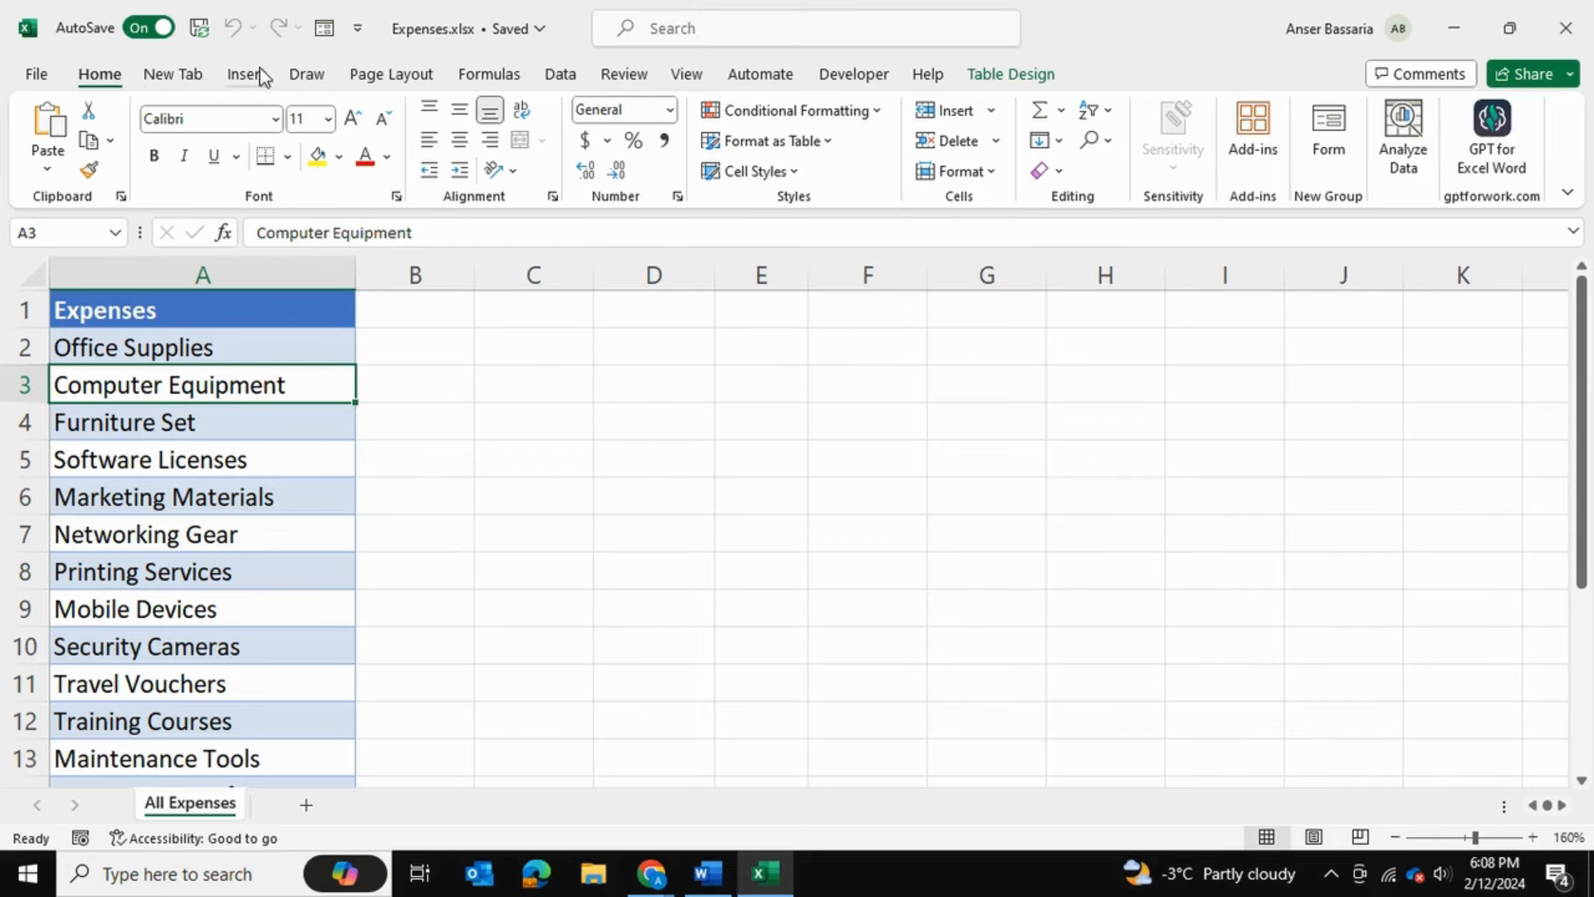
- Create a PivotTable from the Expenses table at D2 on the existing sheet, with Expenses as report filter
click(54, 132)
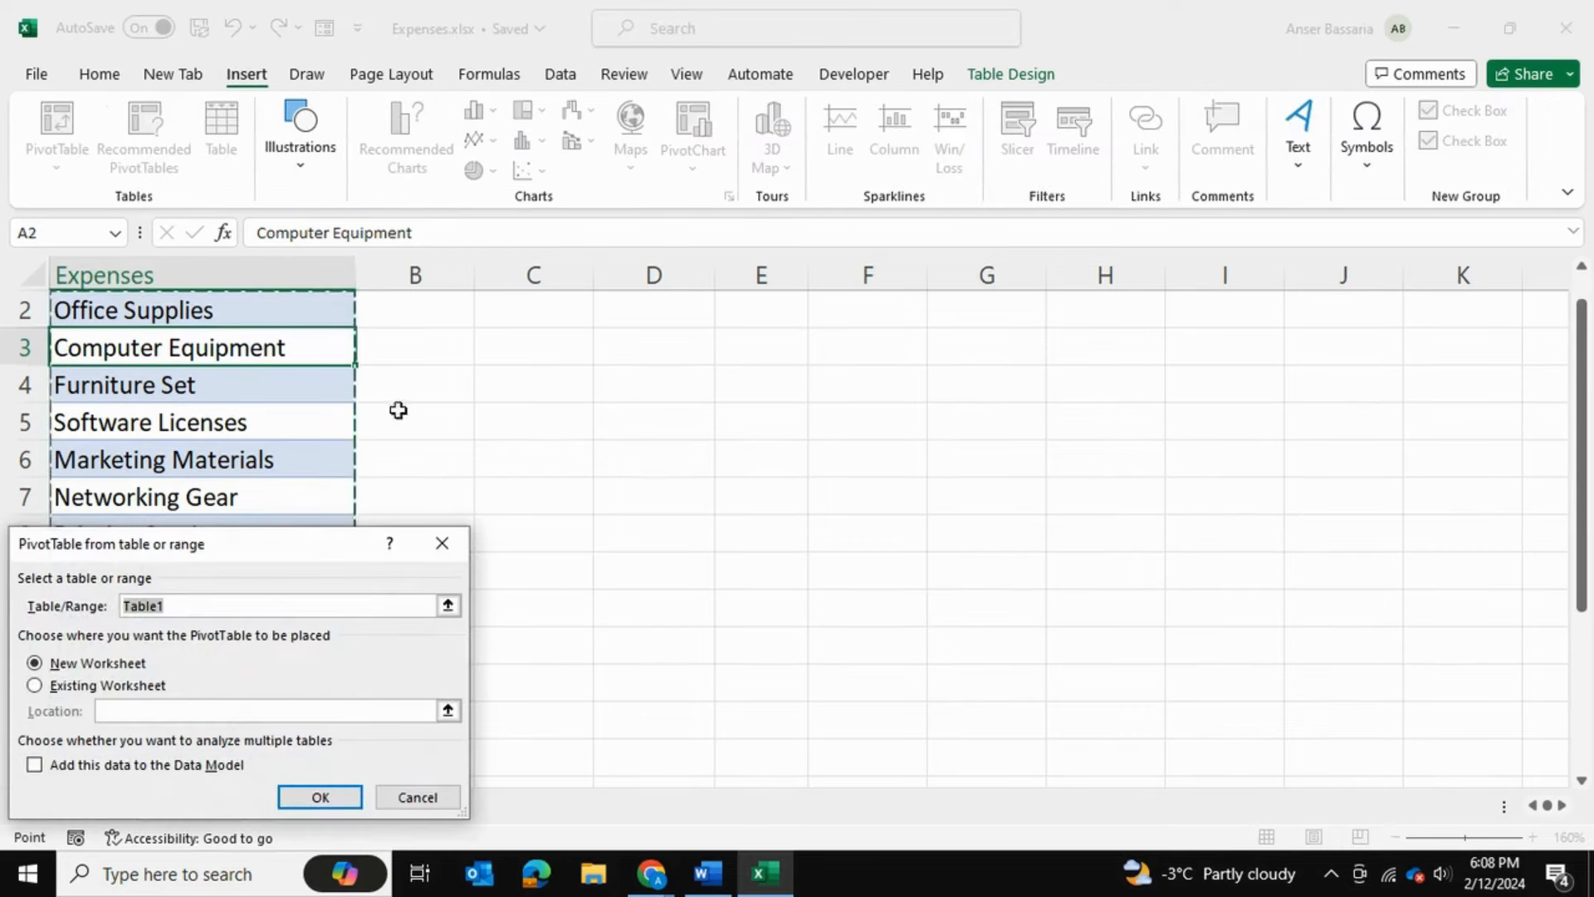
click(35, 684)
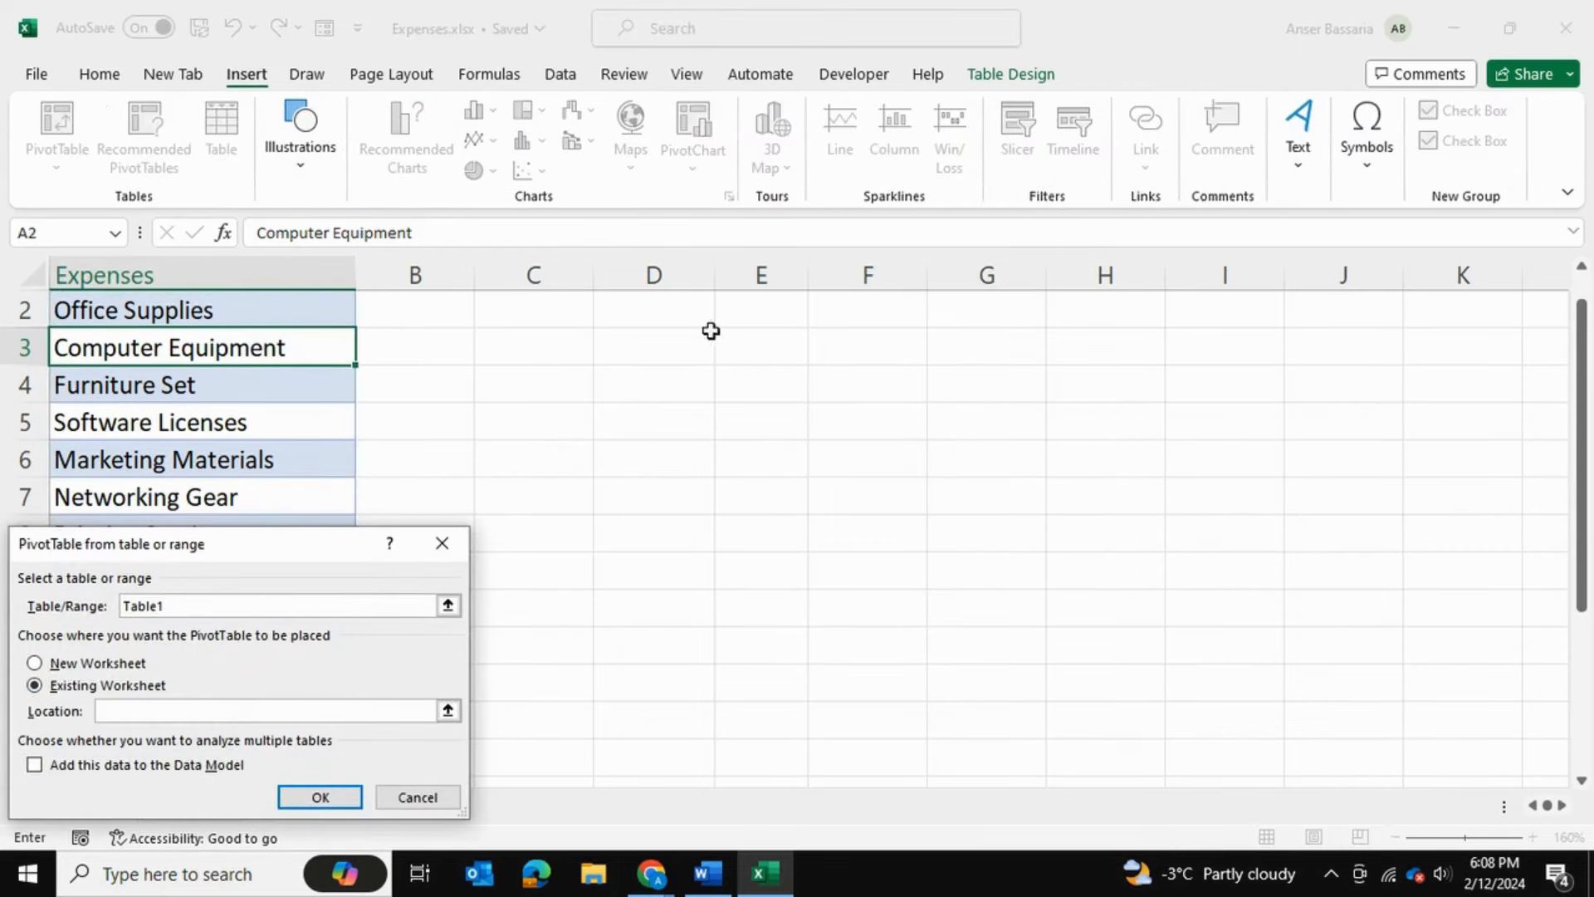
click(319, 795)
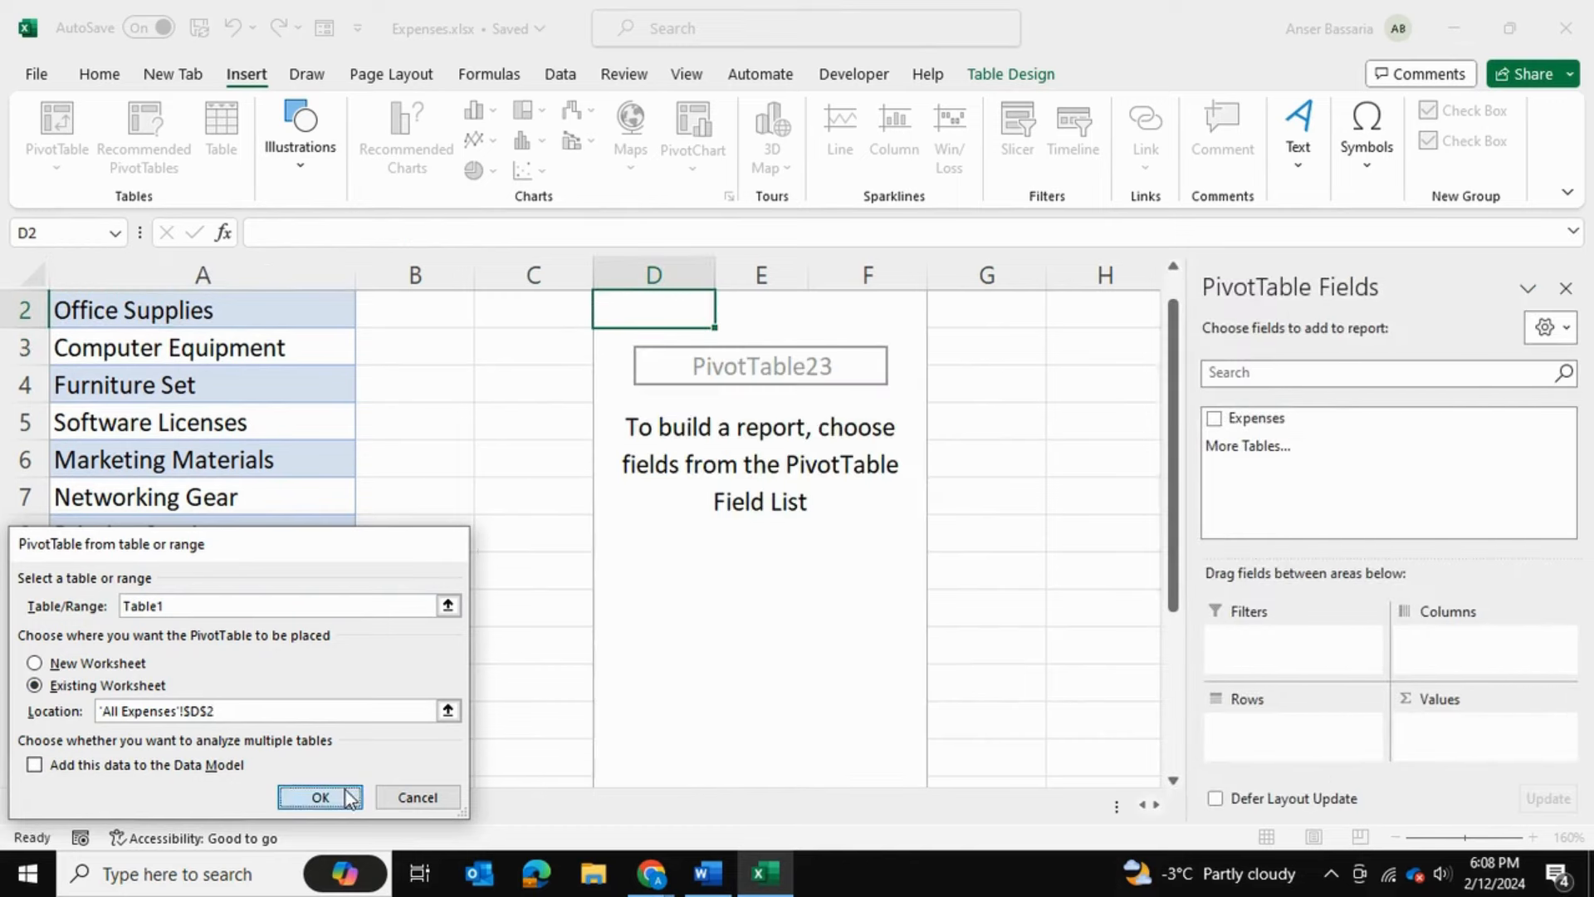
click(319, 795)
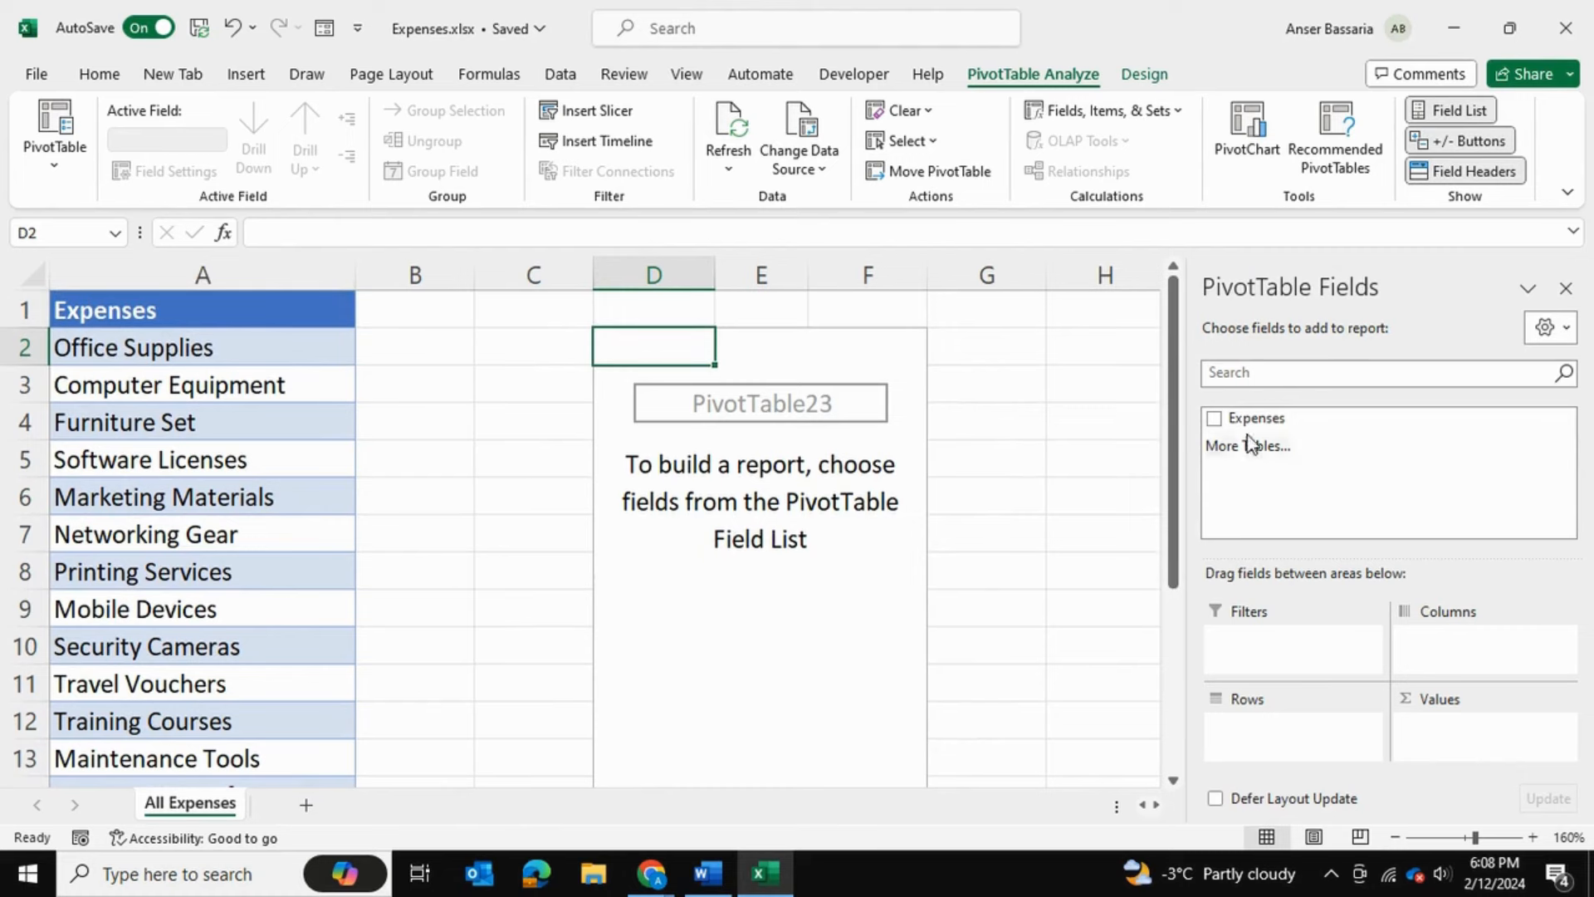
drag(1256, 416, 1292, 649)
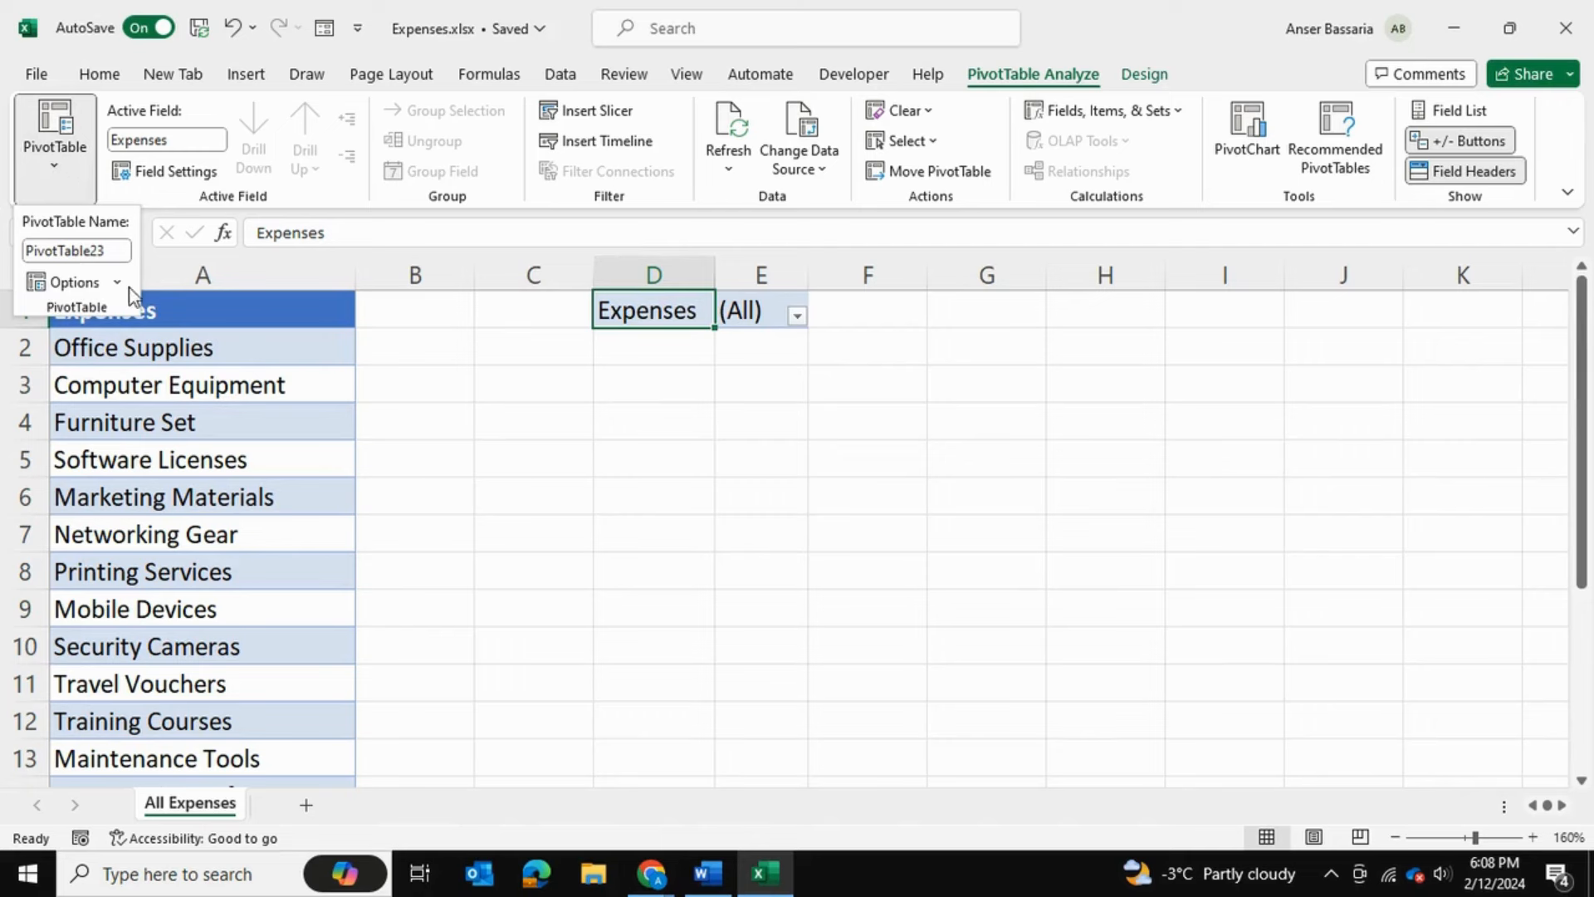
- Run Show Report Filter Pages on the Expenses filter so each expense gets its own sheet
click(72, 283)
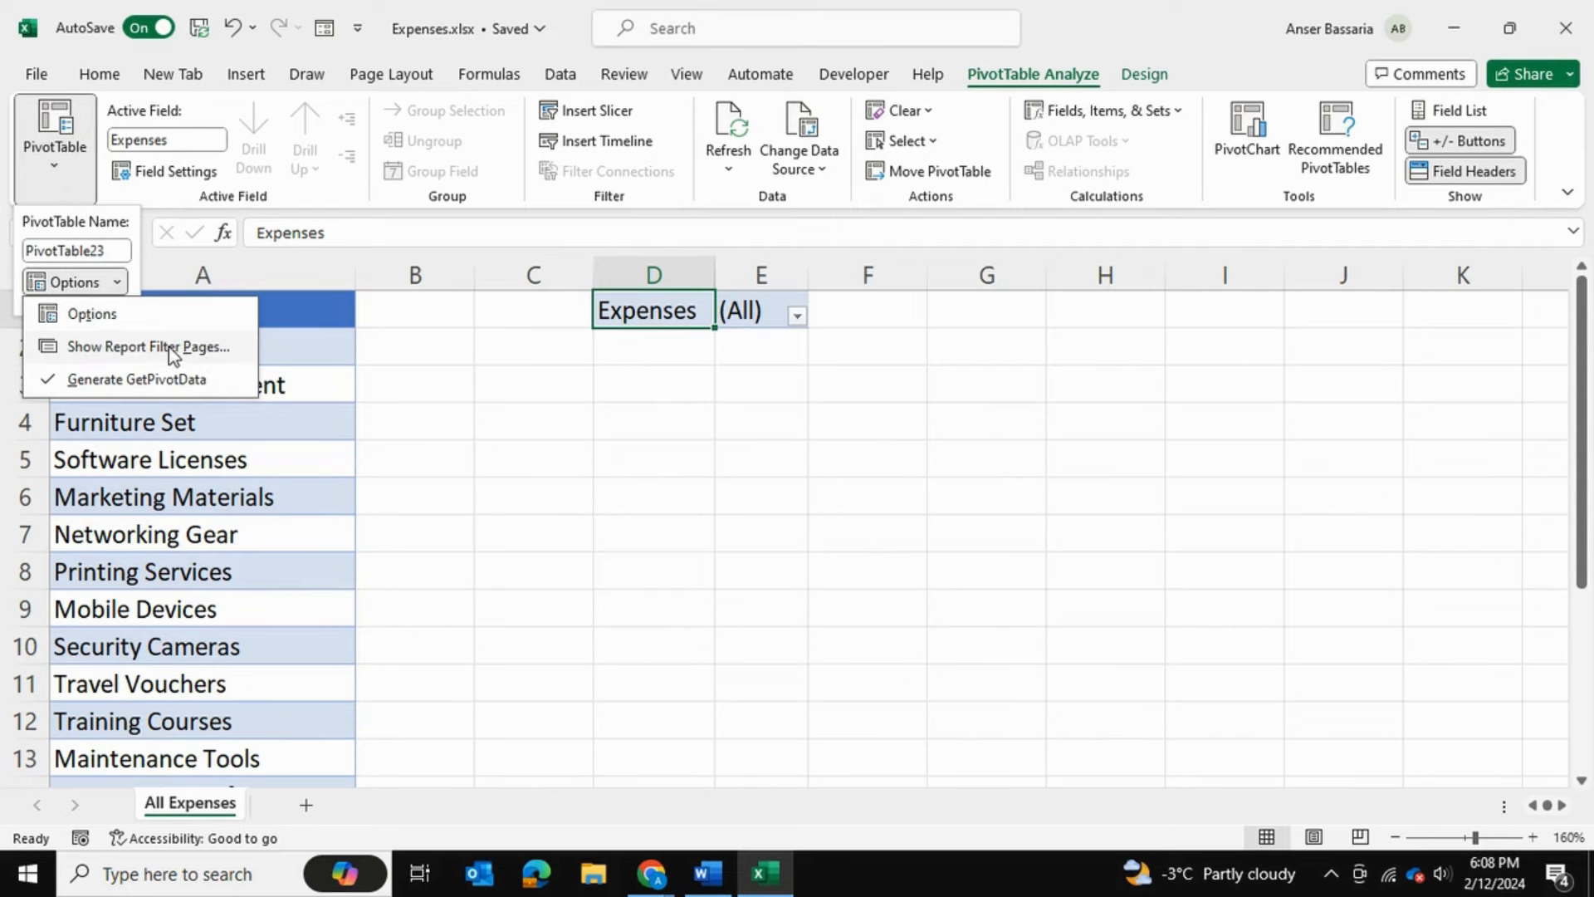
click(148, 346)
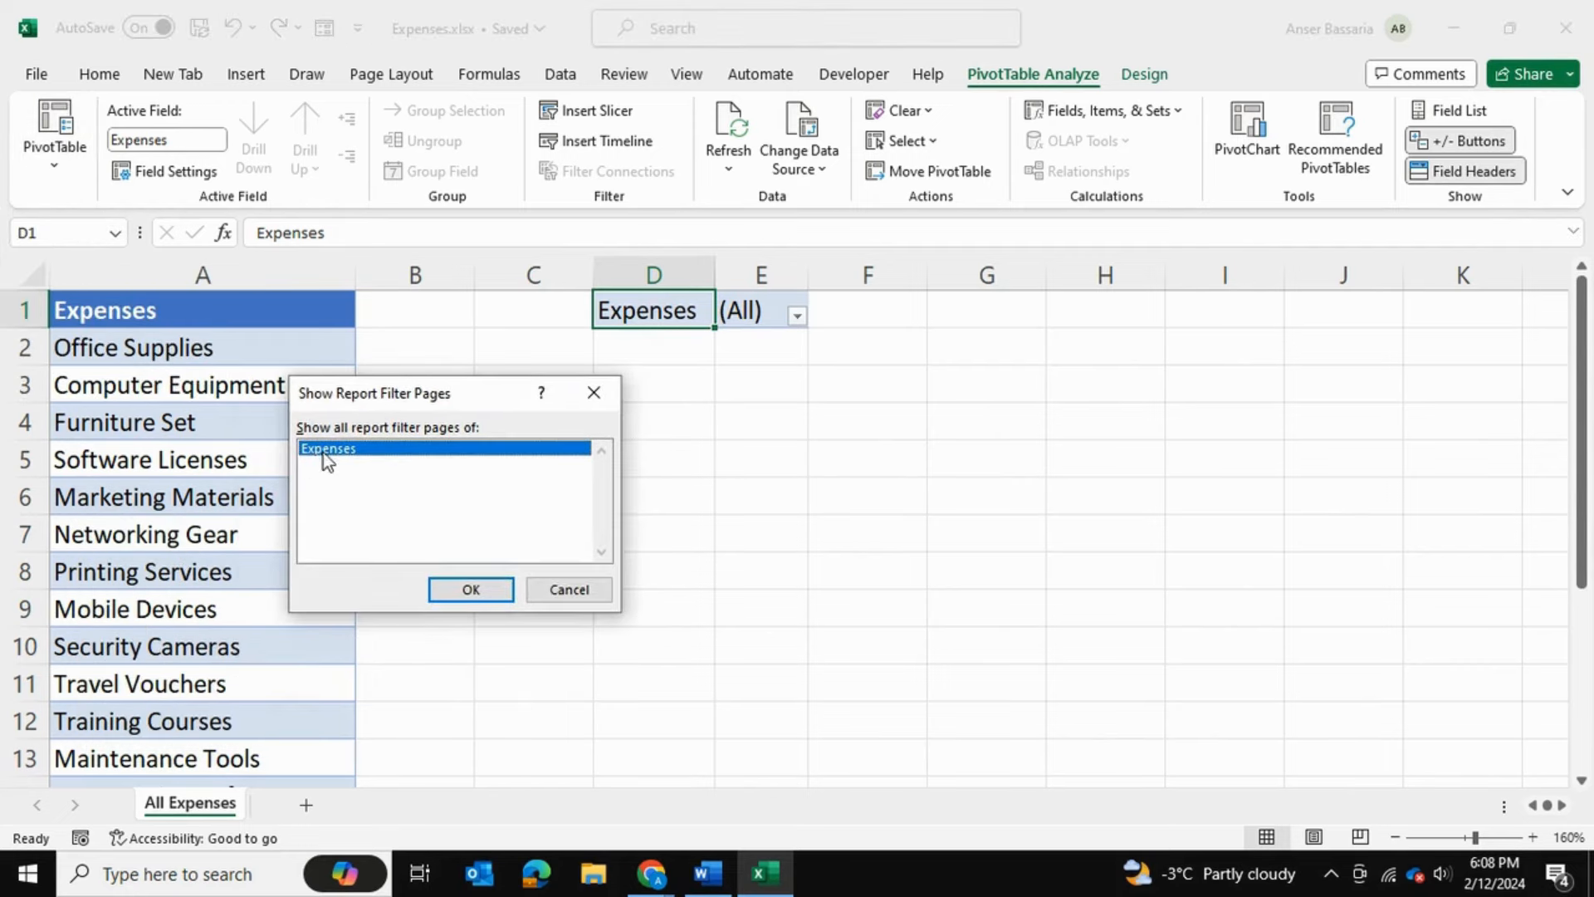
mouse_move(420, 460)
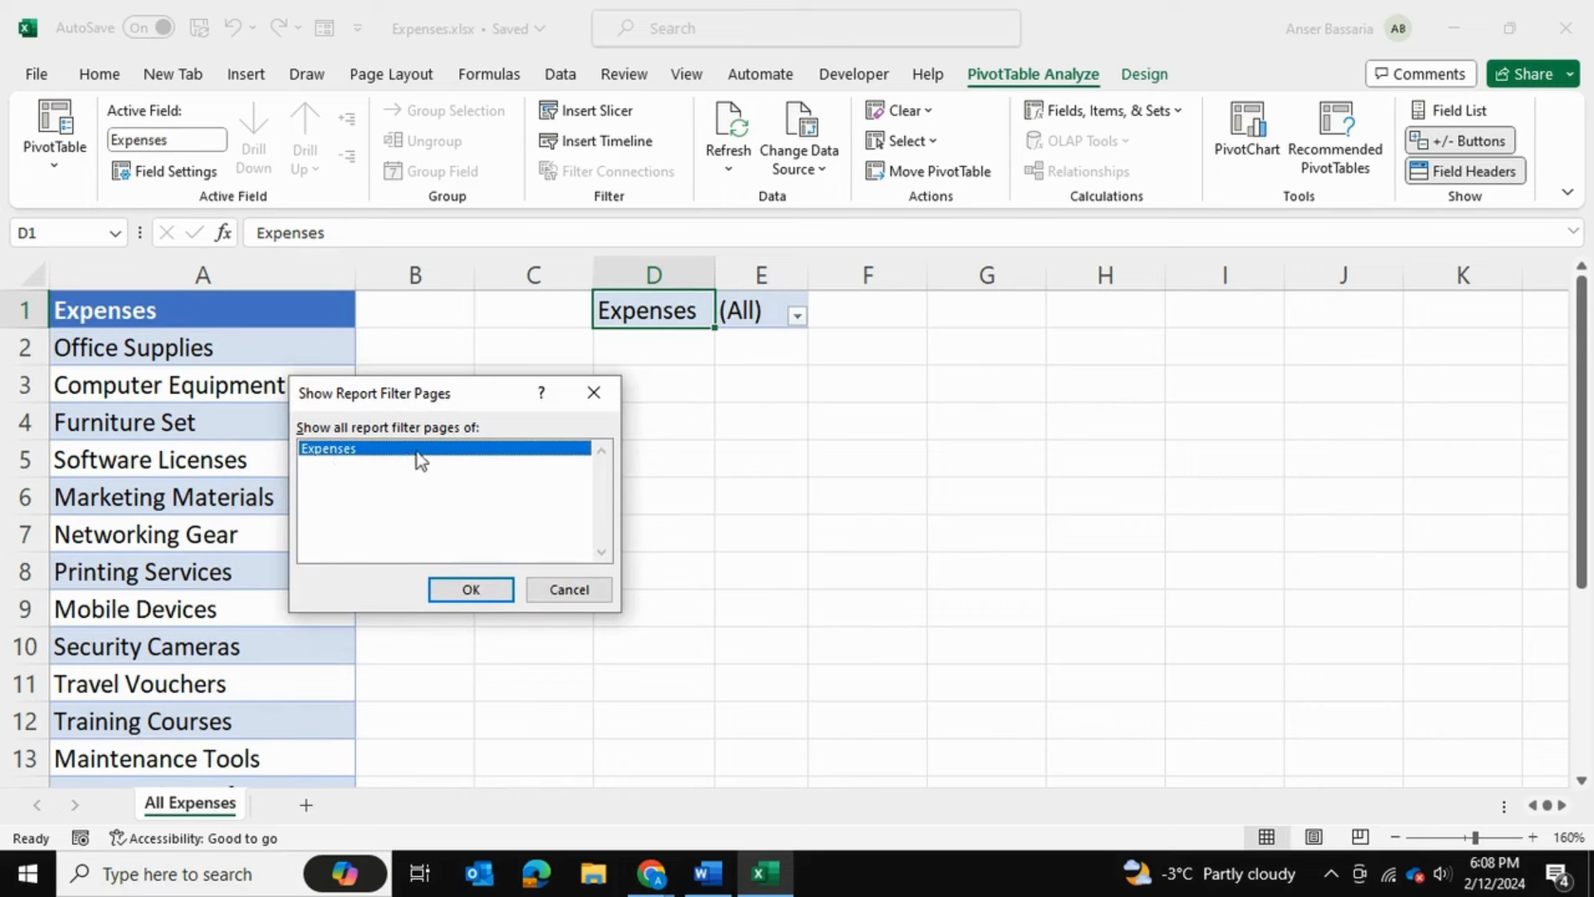
mouse_move(450, 453)
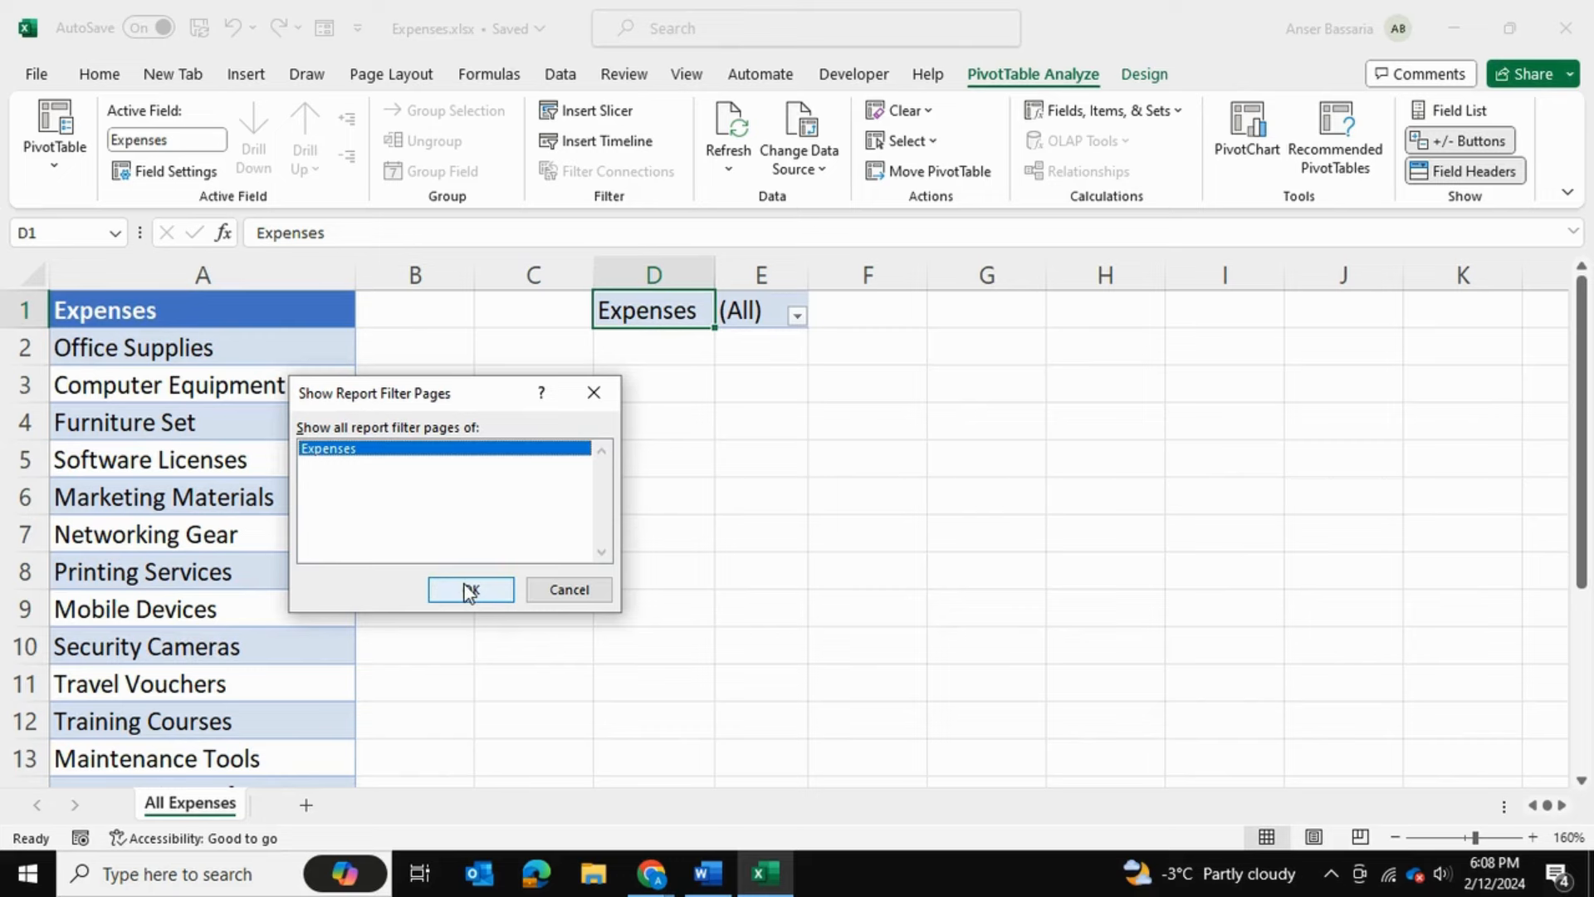
click(470, 590)
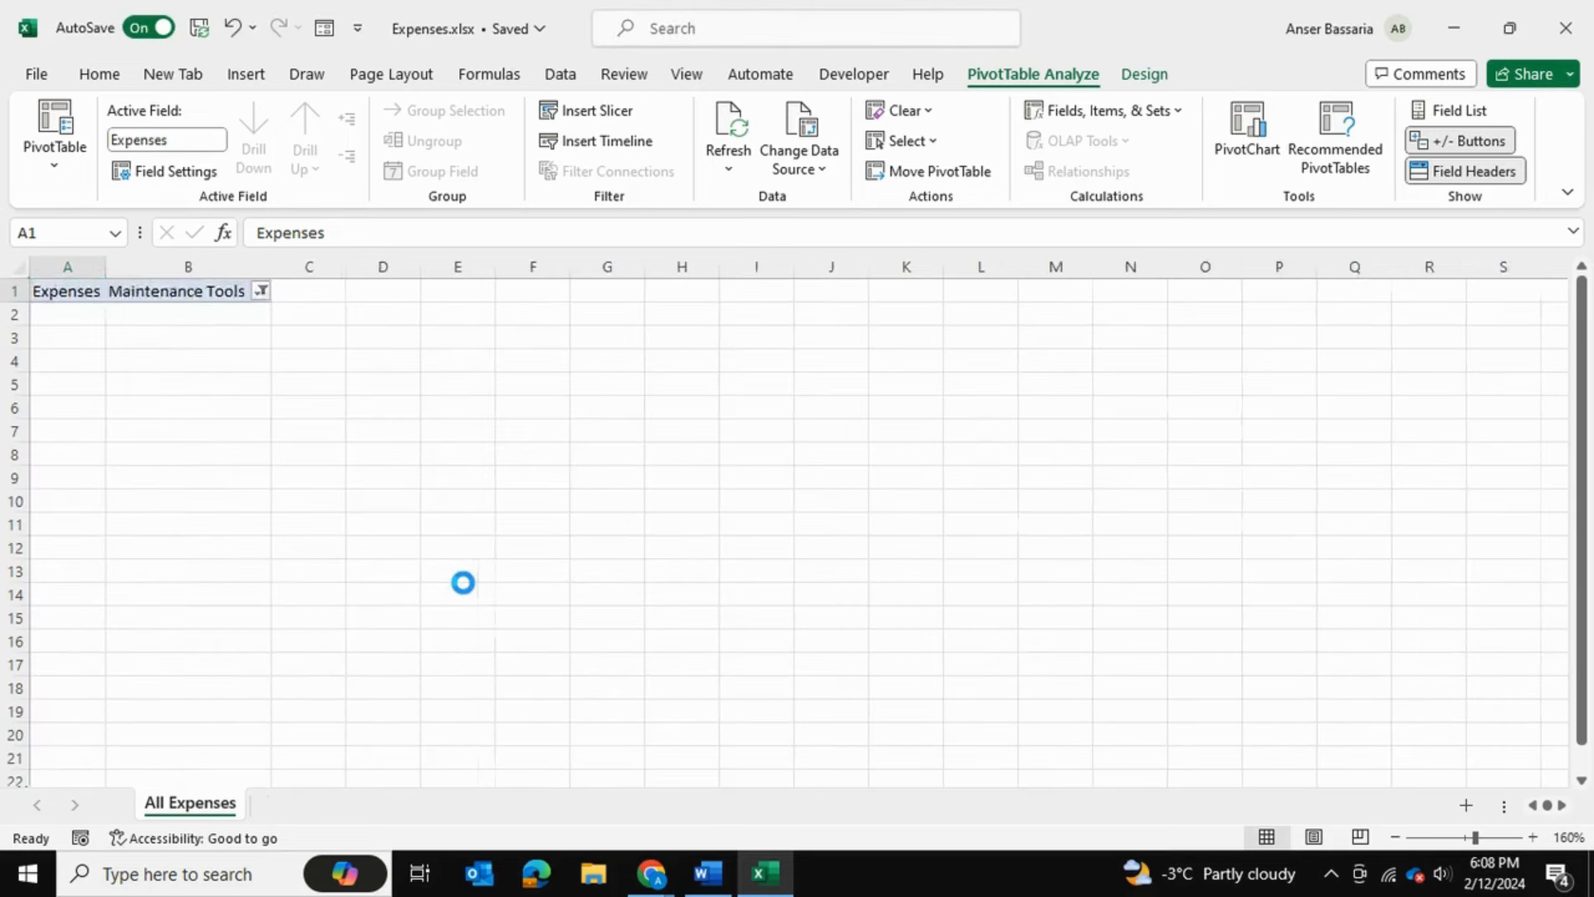
- Browse the generated expense sheets, then activate All Expenses from the sheet list
click(209, 804)
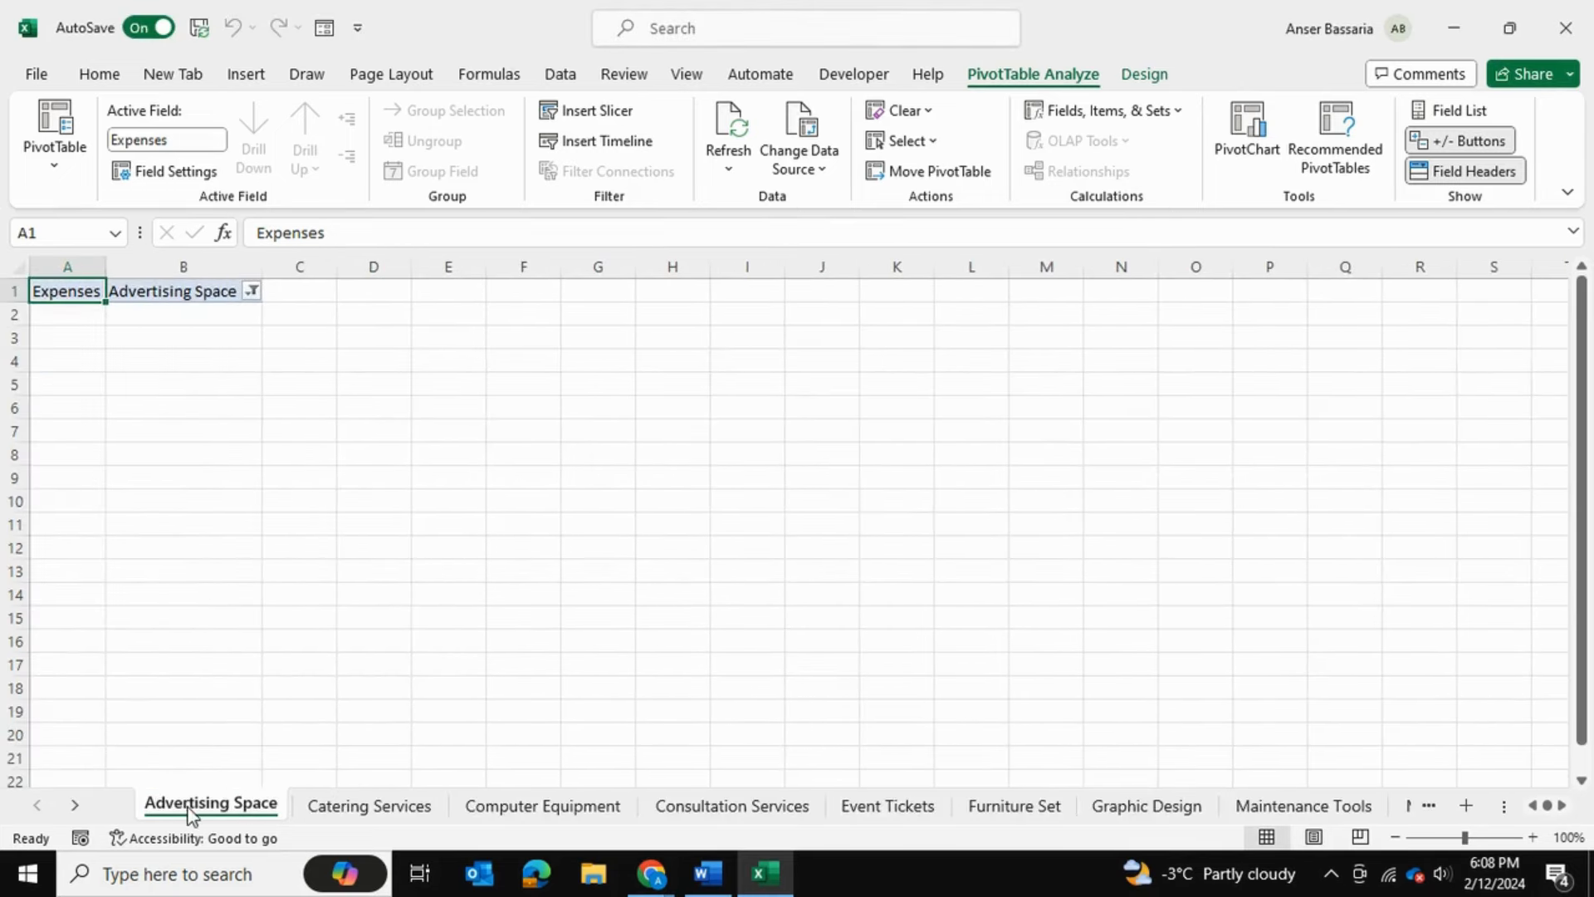
click(541, 805)
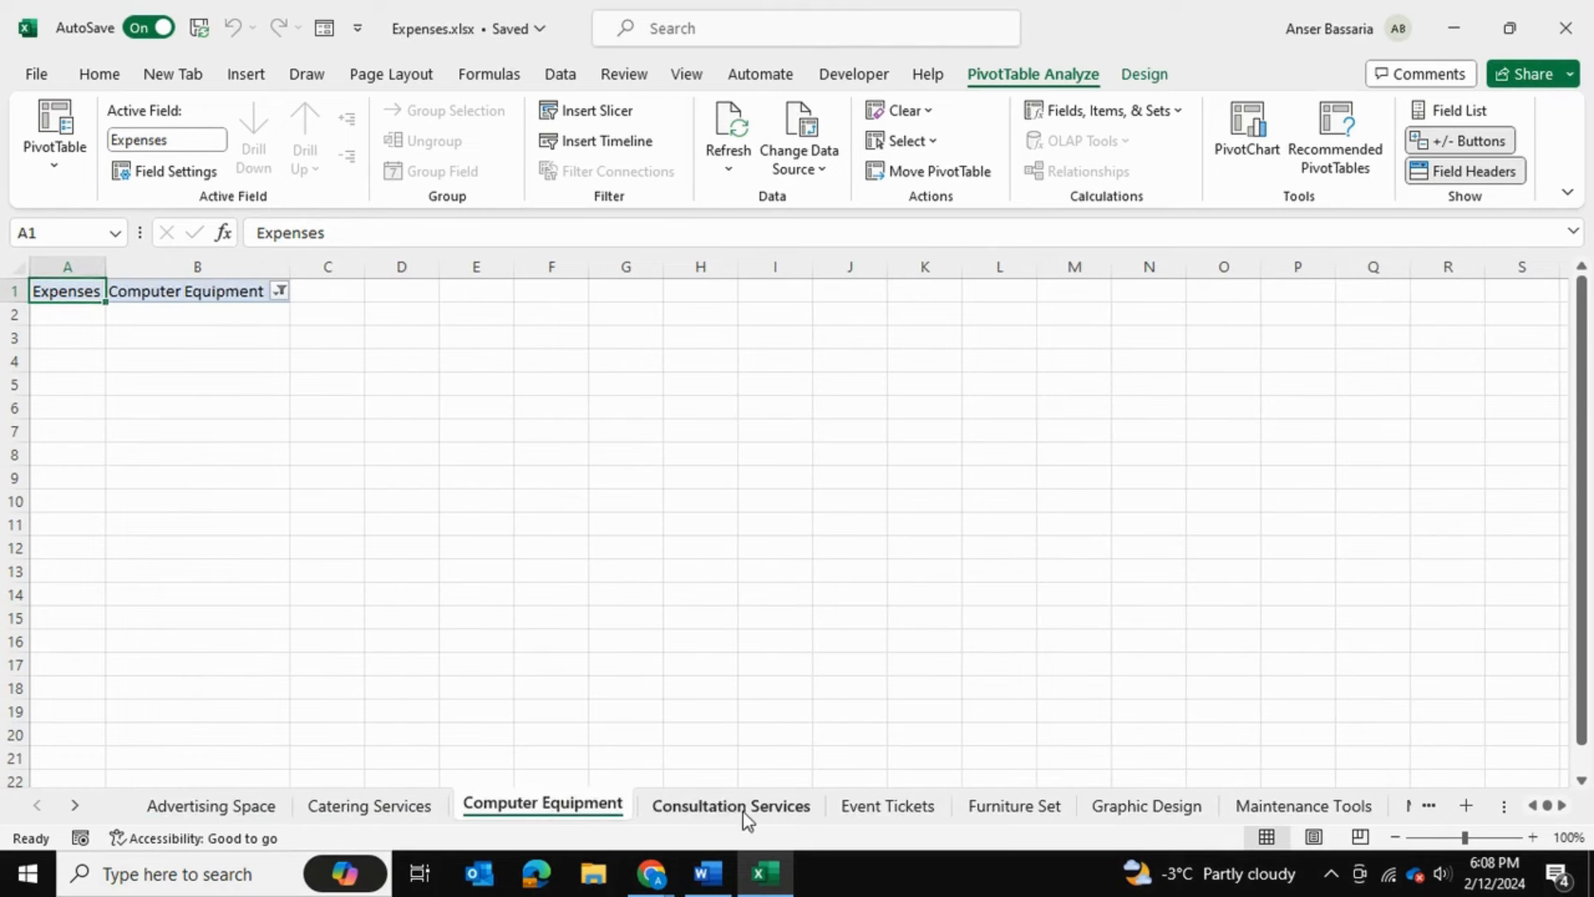
click(1012, 805)
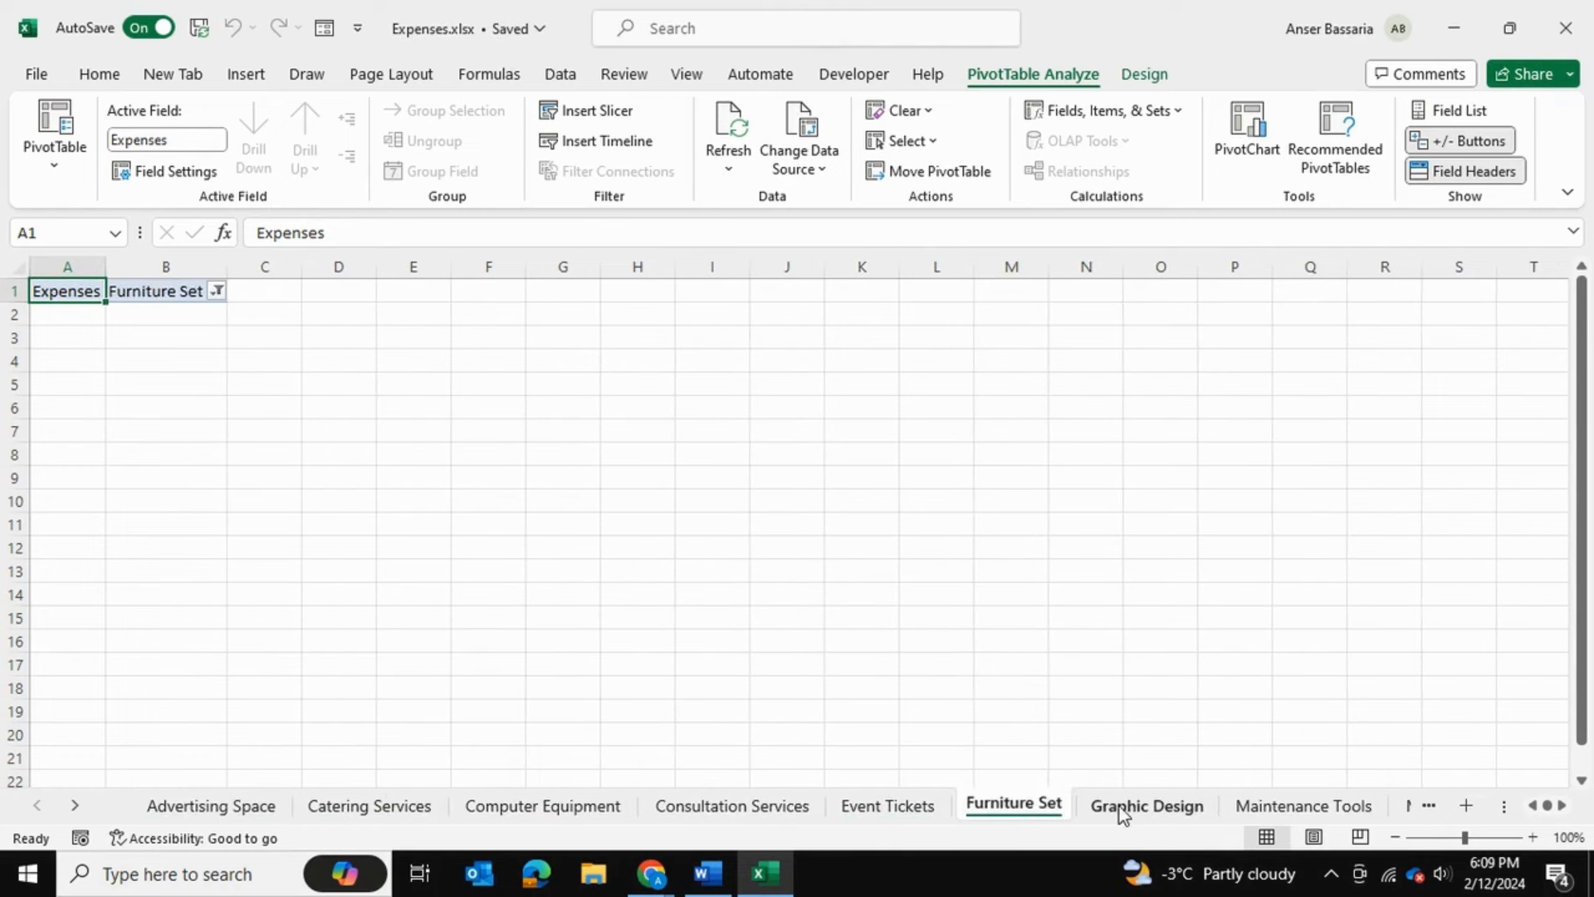
click(211, 806)
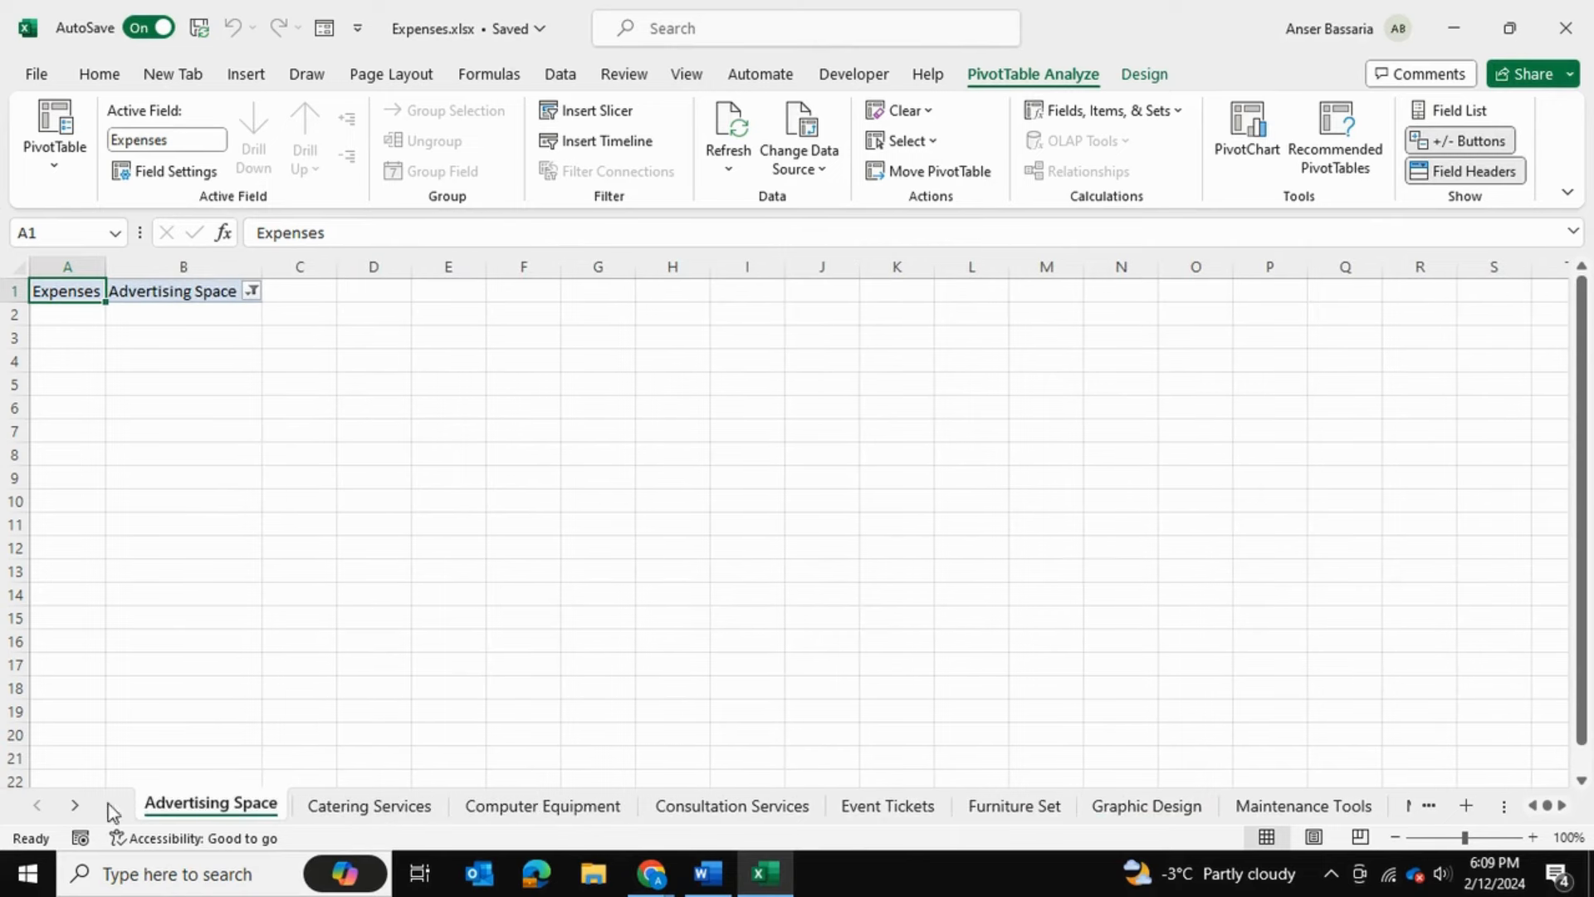
right_click(77, 806)
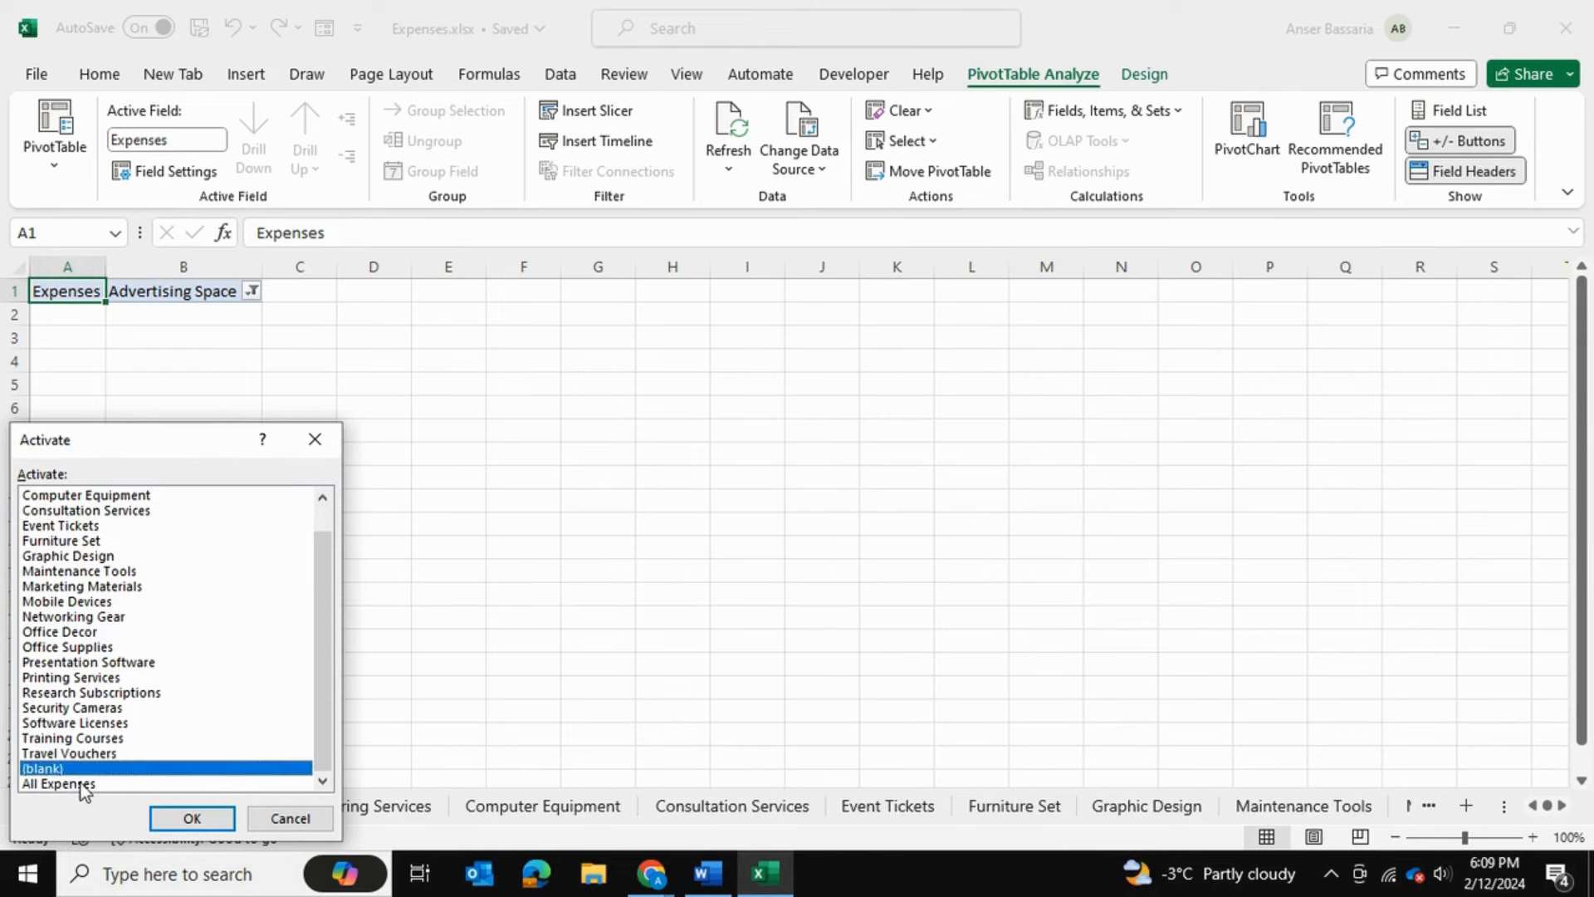
click(191, 816)
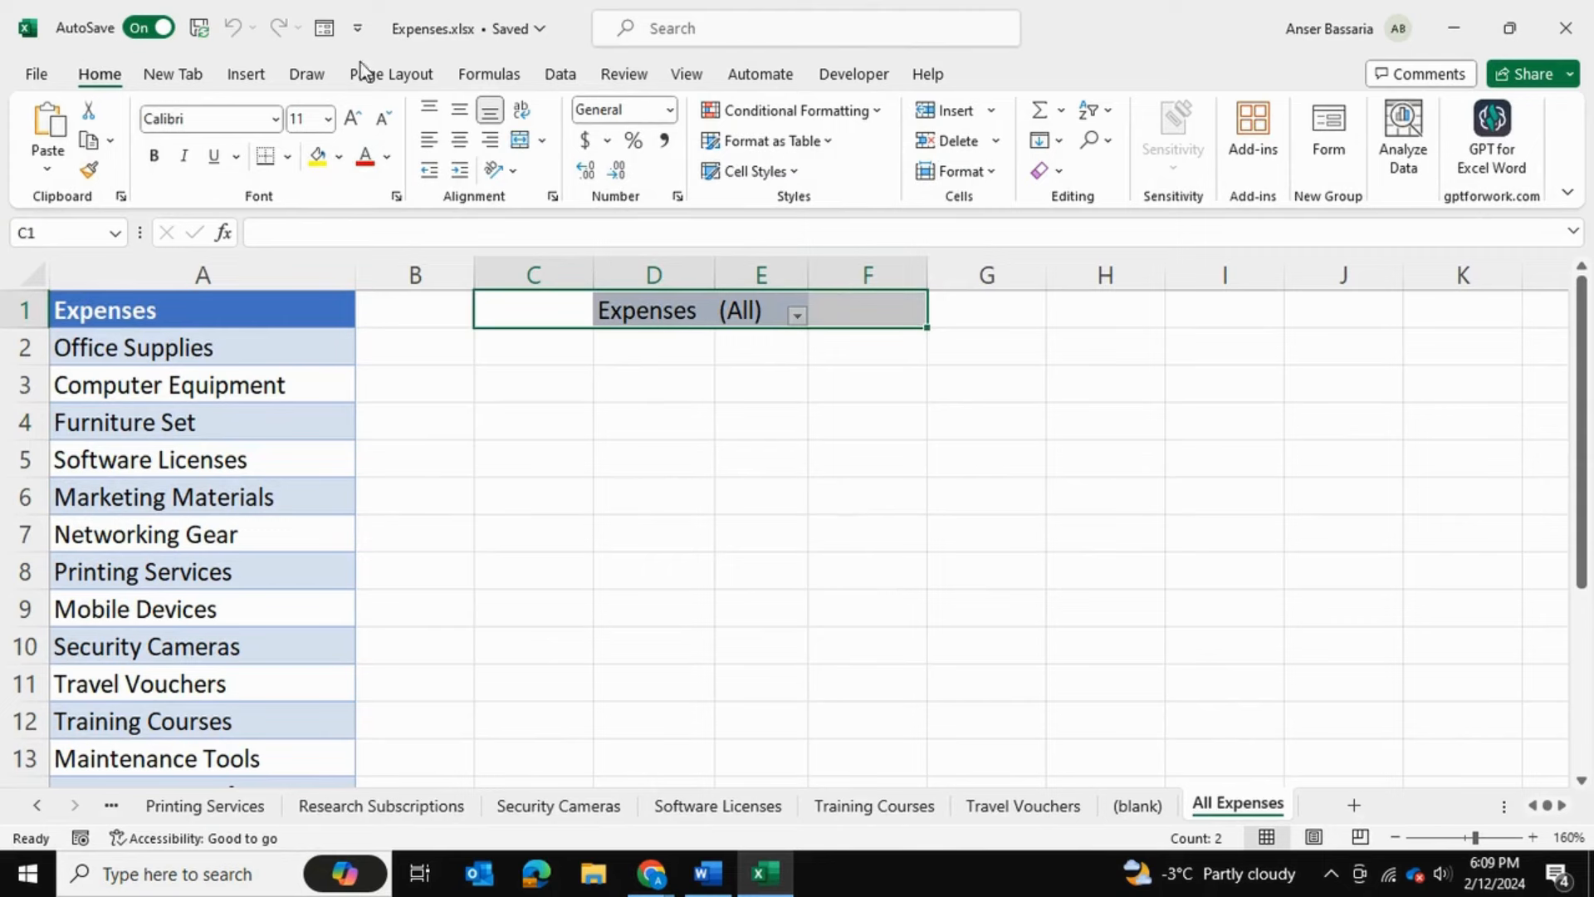
- Clear the contents of the Expenses pivot table on All Expenses
click(1041, 171)
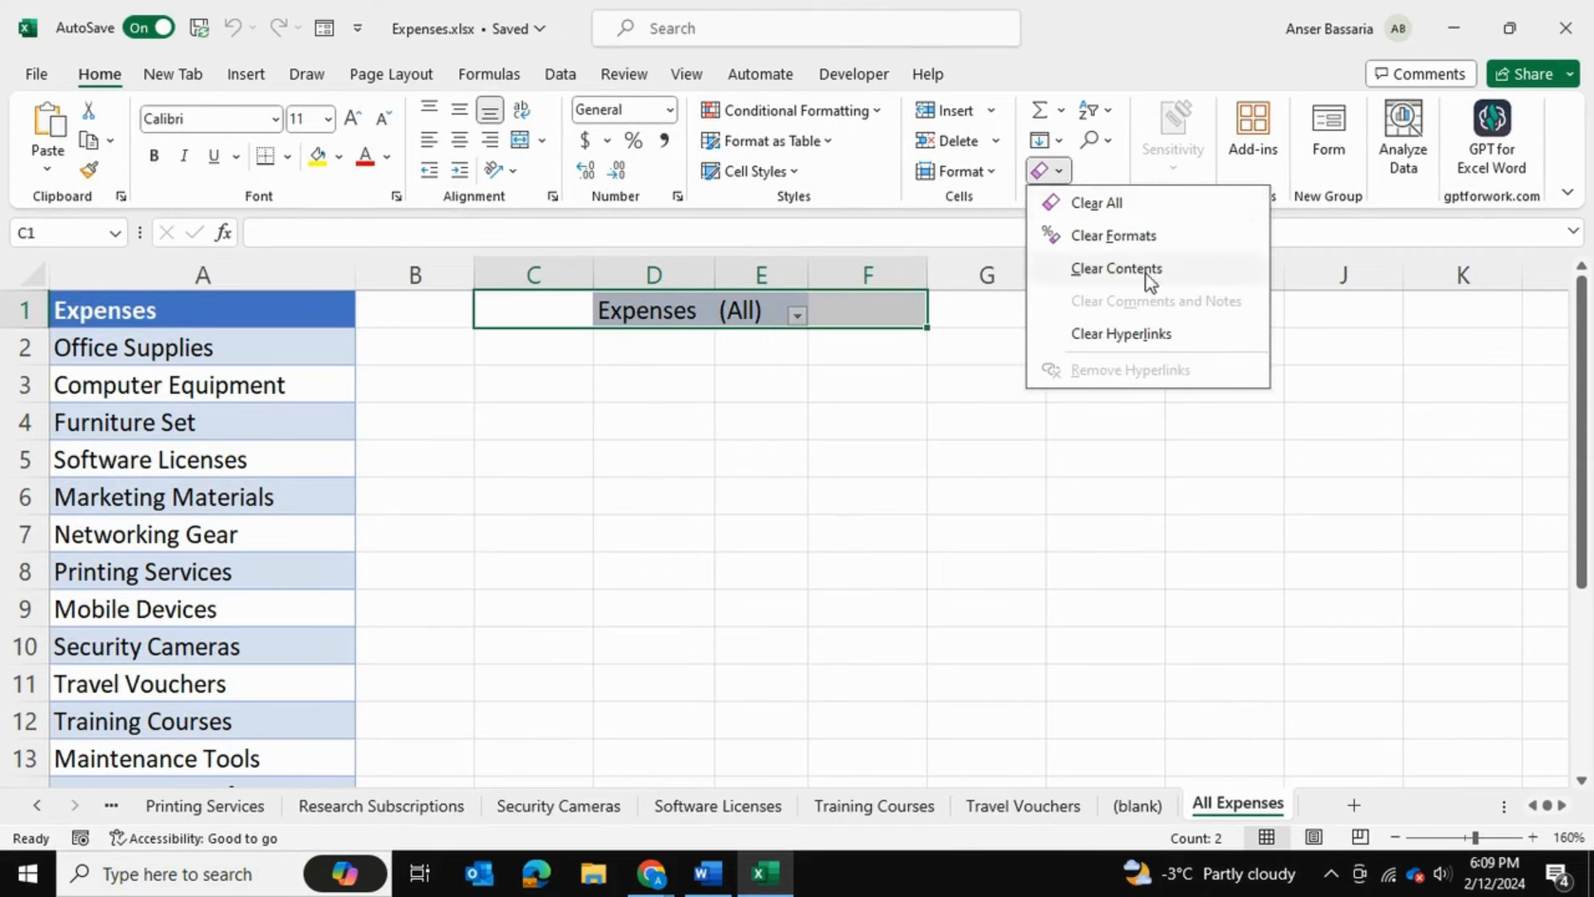
click(1114, 267)
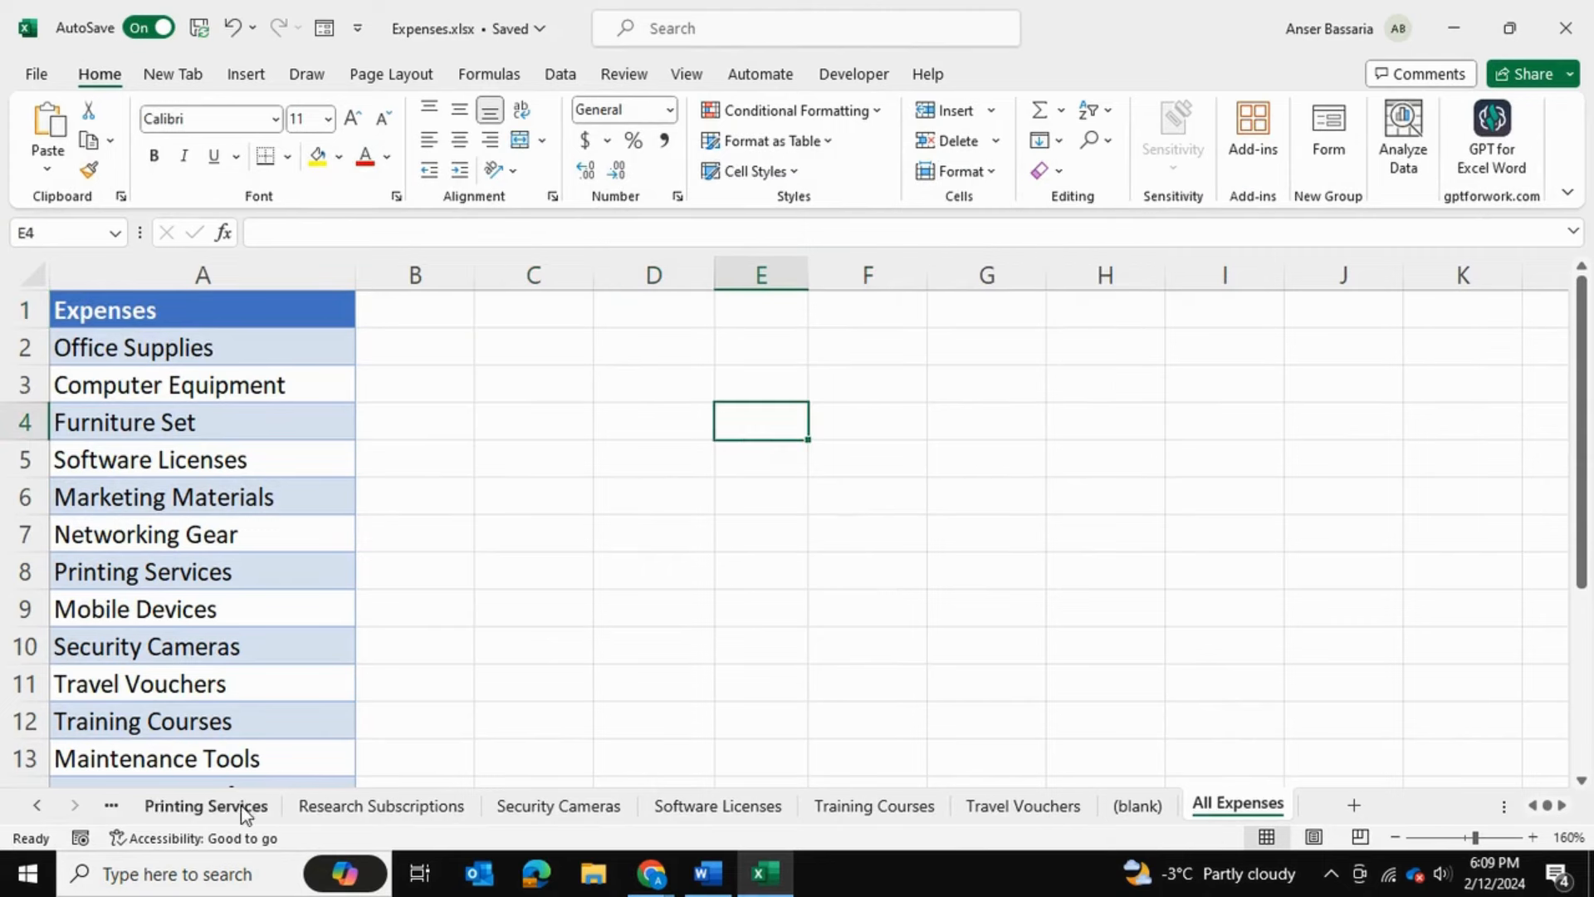
- Check the Security Cameras and Software Licenses pivot sheets and return to All Expenses
click(557, 806)
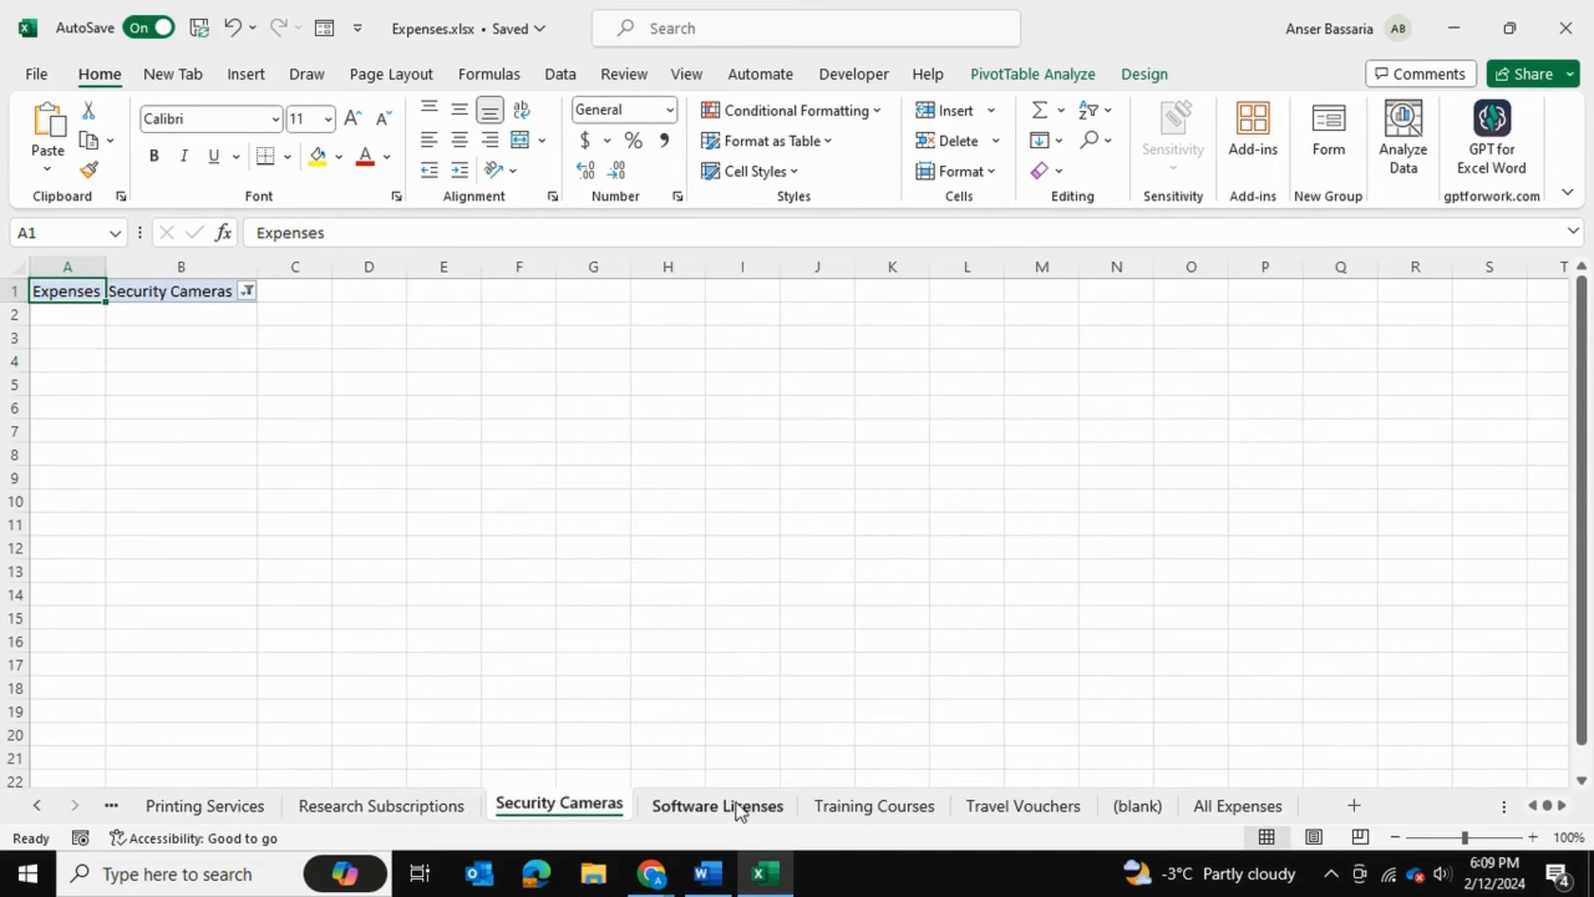
click(717, 806)
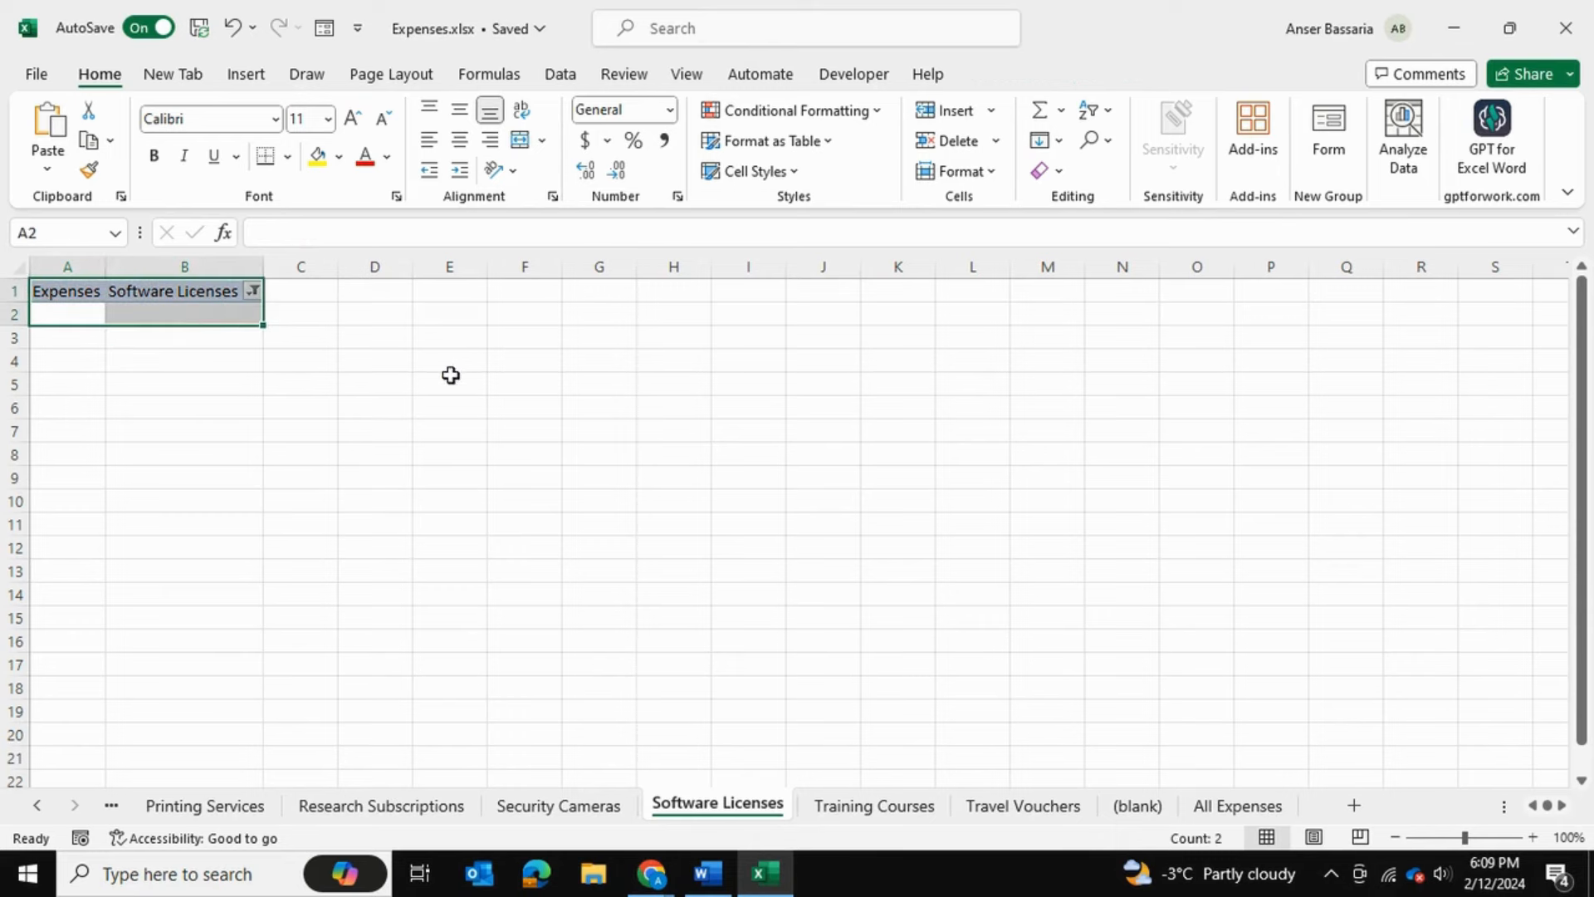
mouse_move(229, 415)
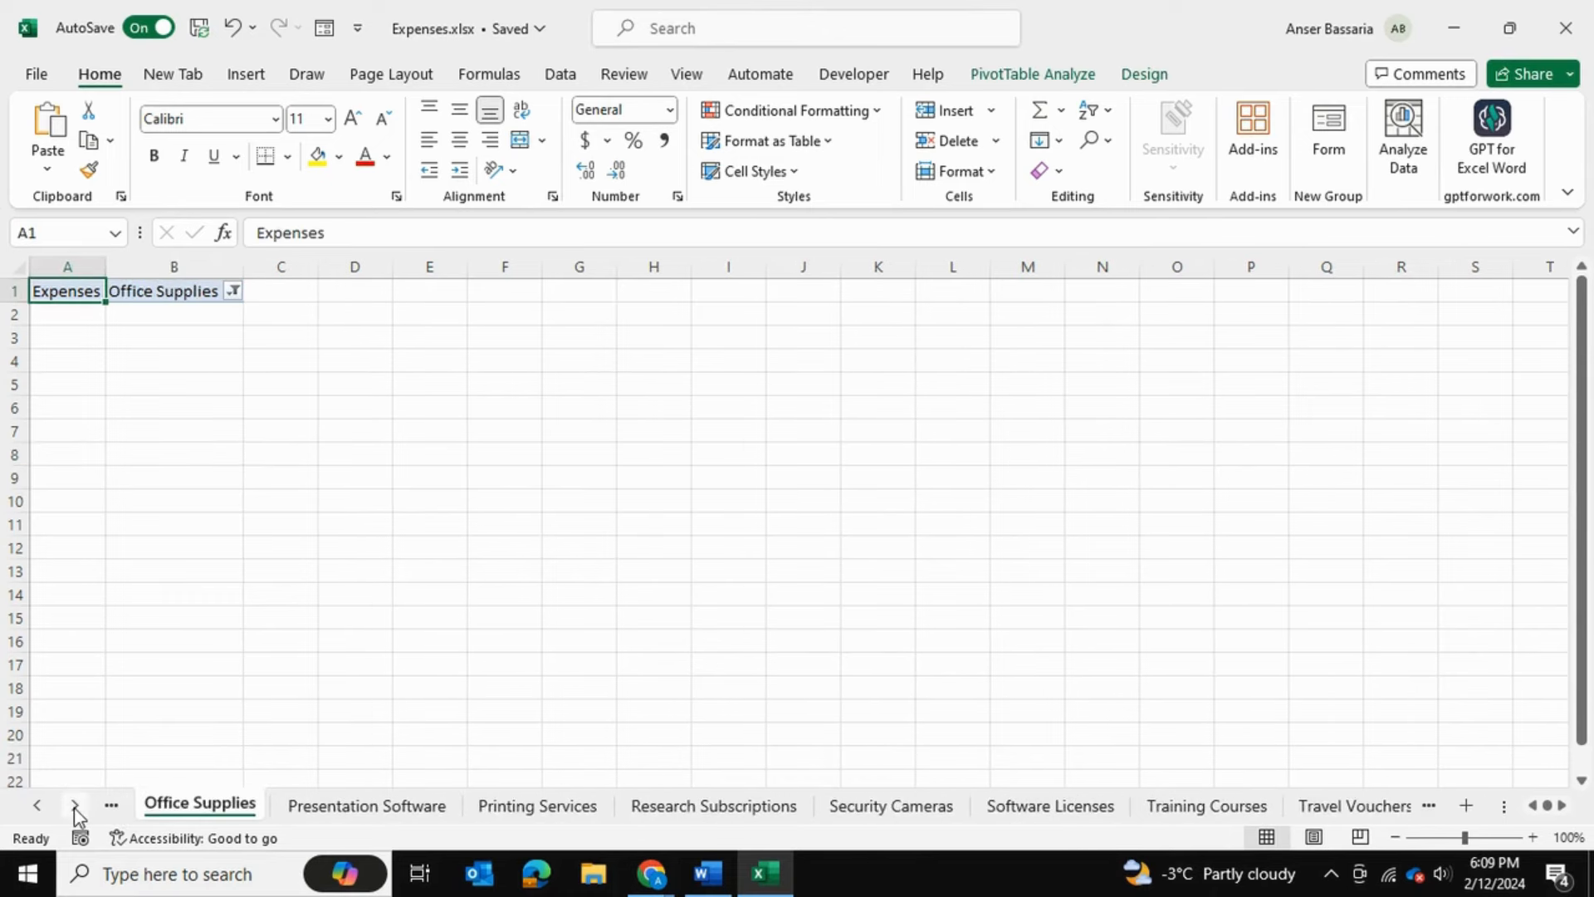
click(73, 805)
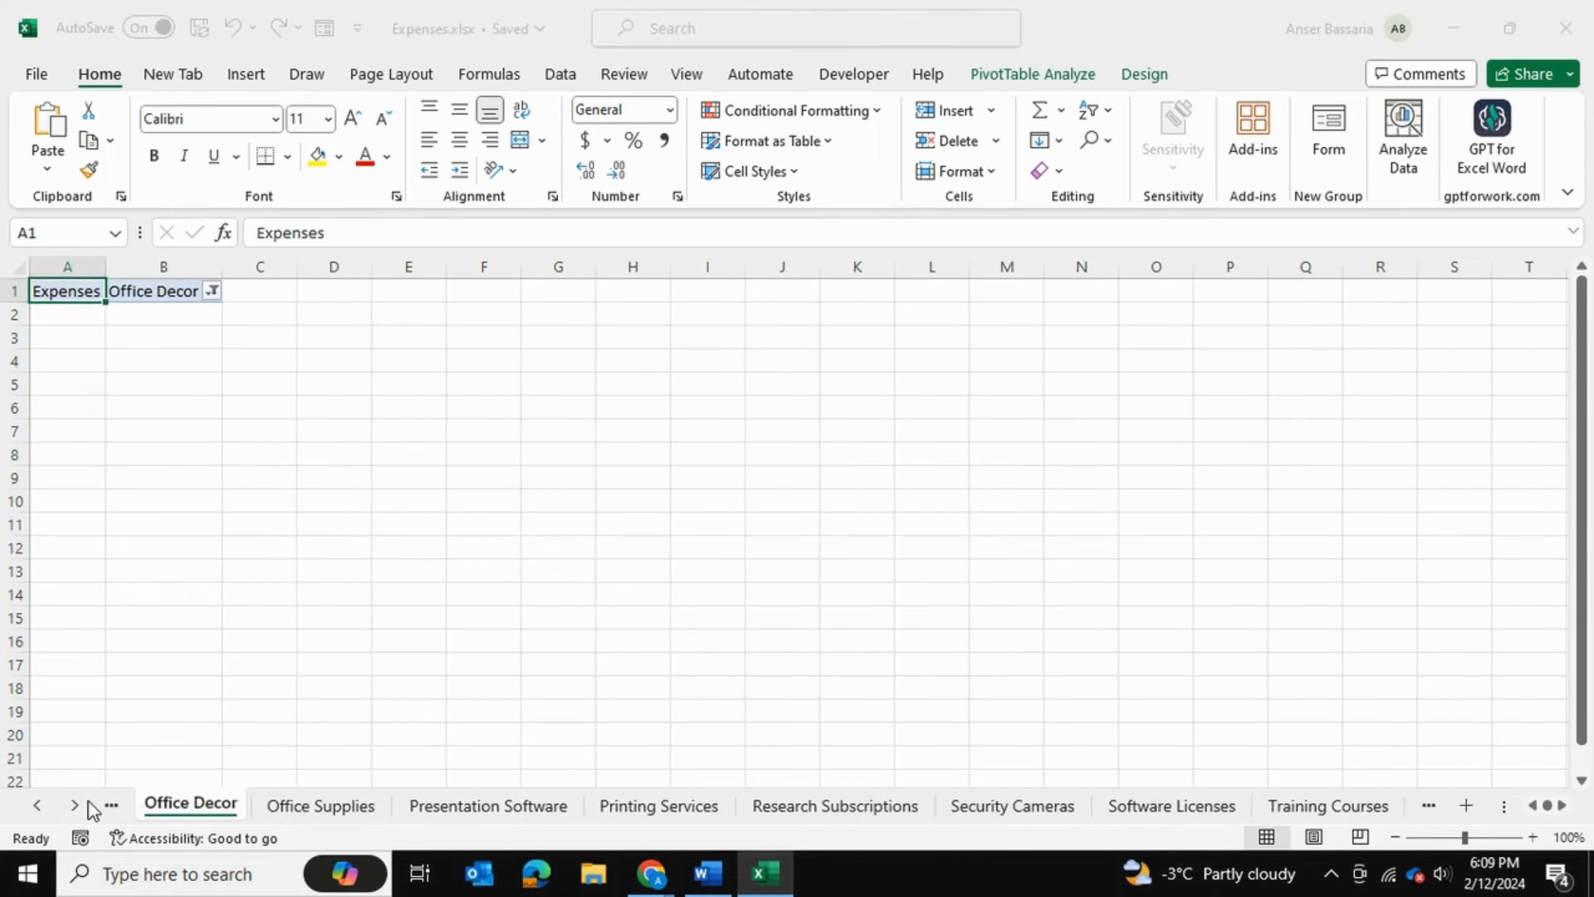
click(111, 806)
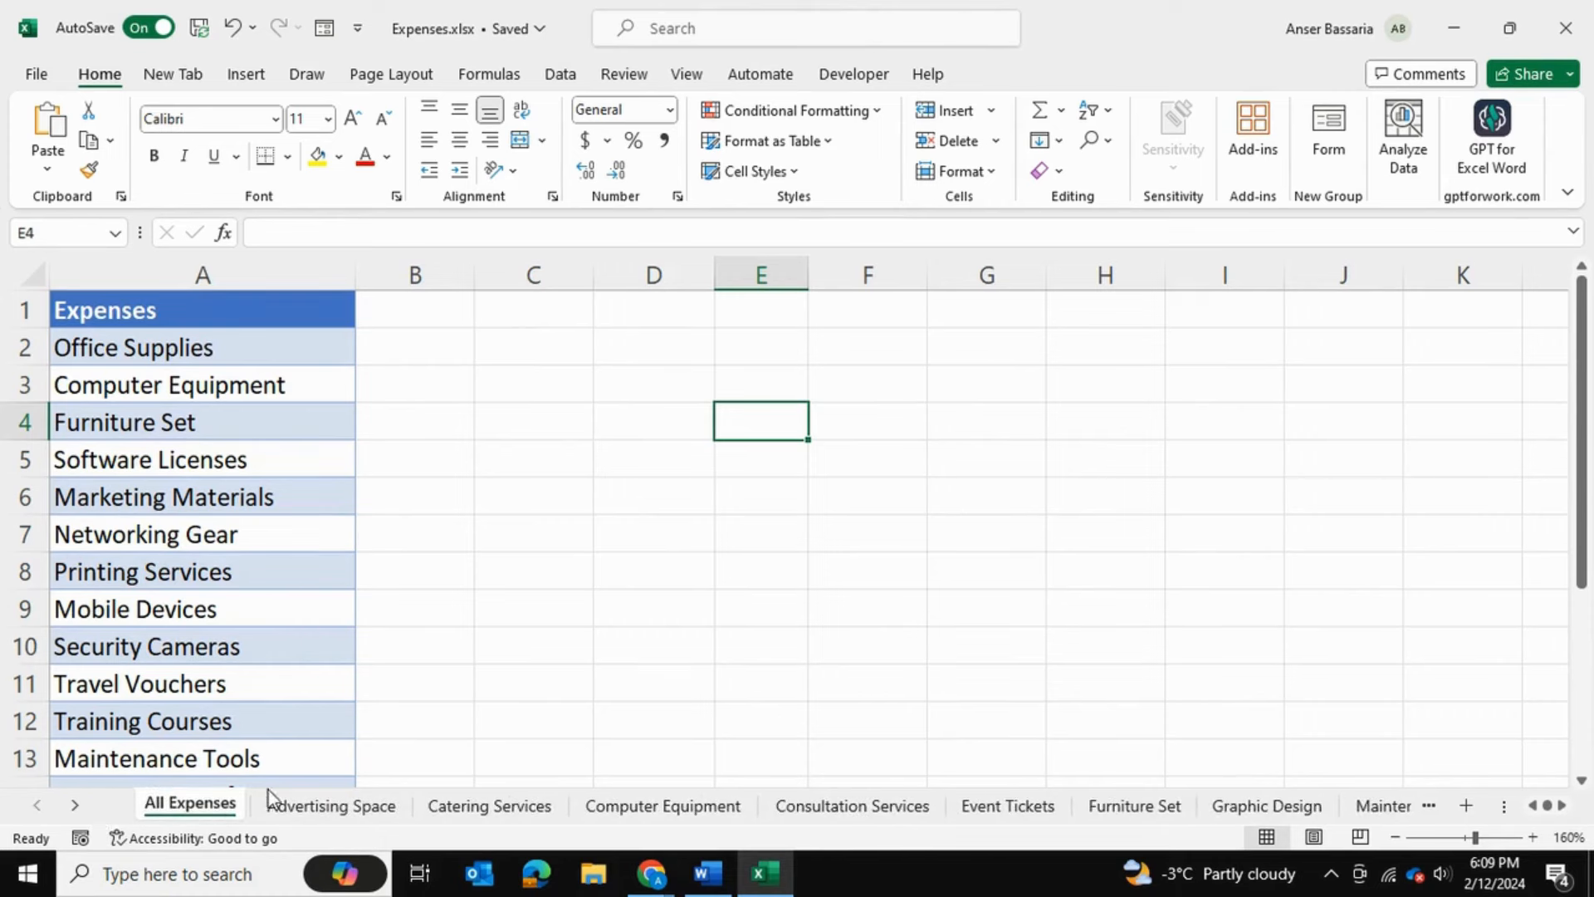
- Select all sheets as a group and clear the pivot table cells from every per-expense sheet
right_click(328, 805)
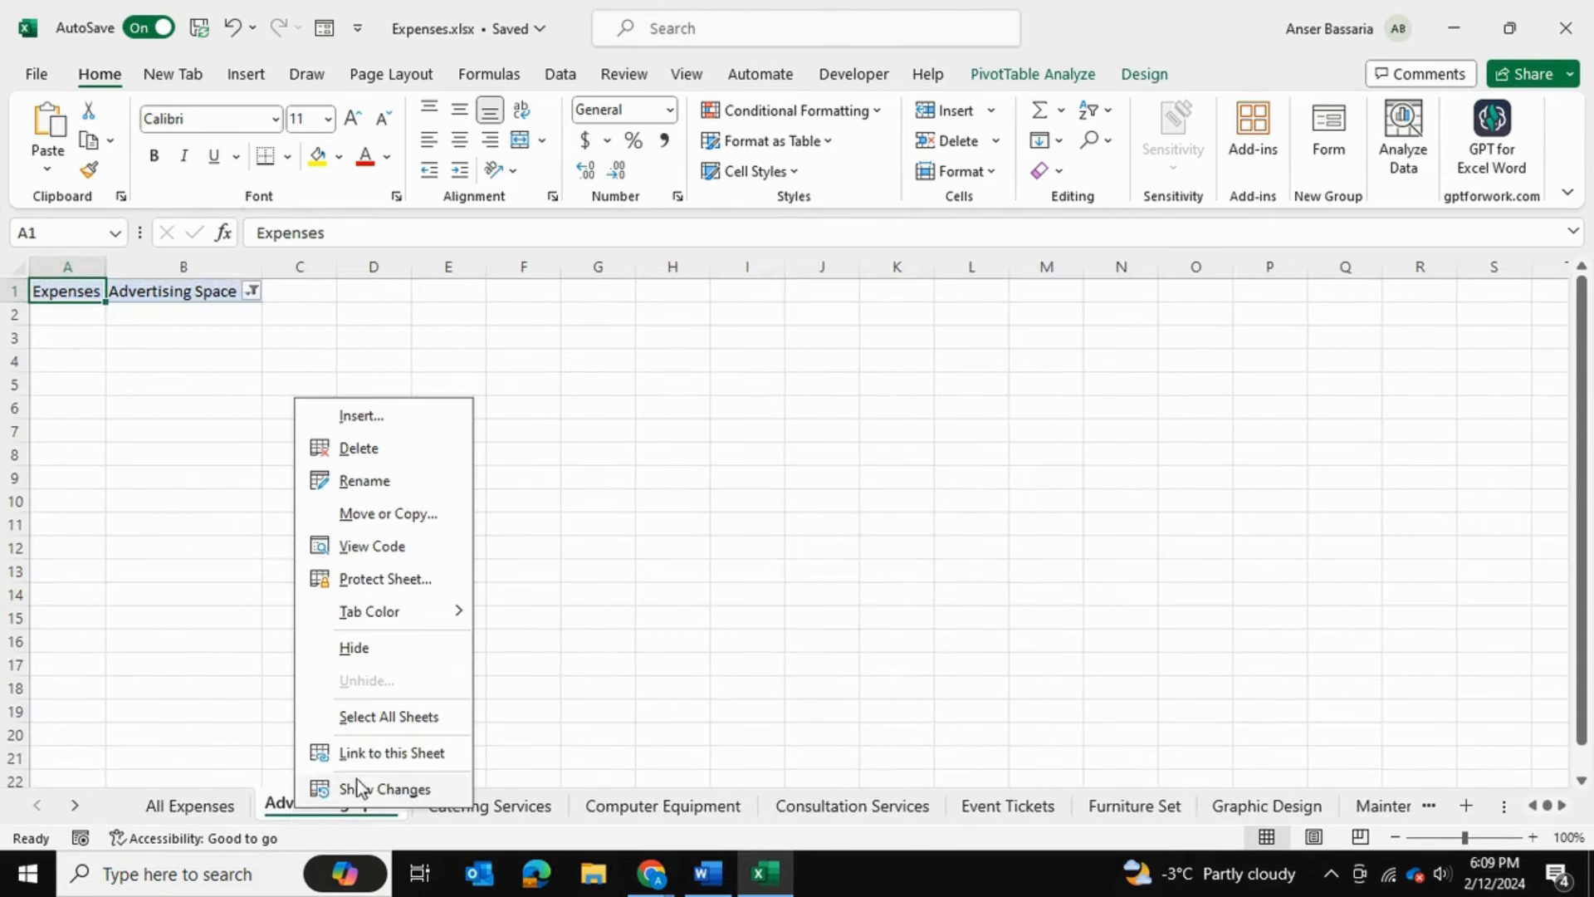
click(331, 805)
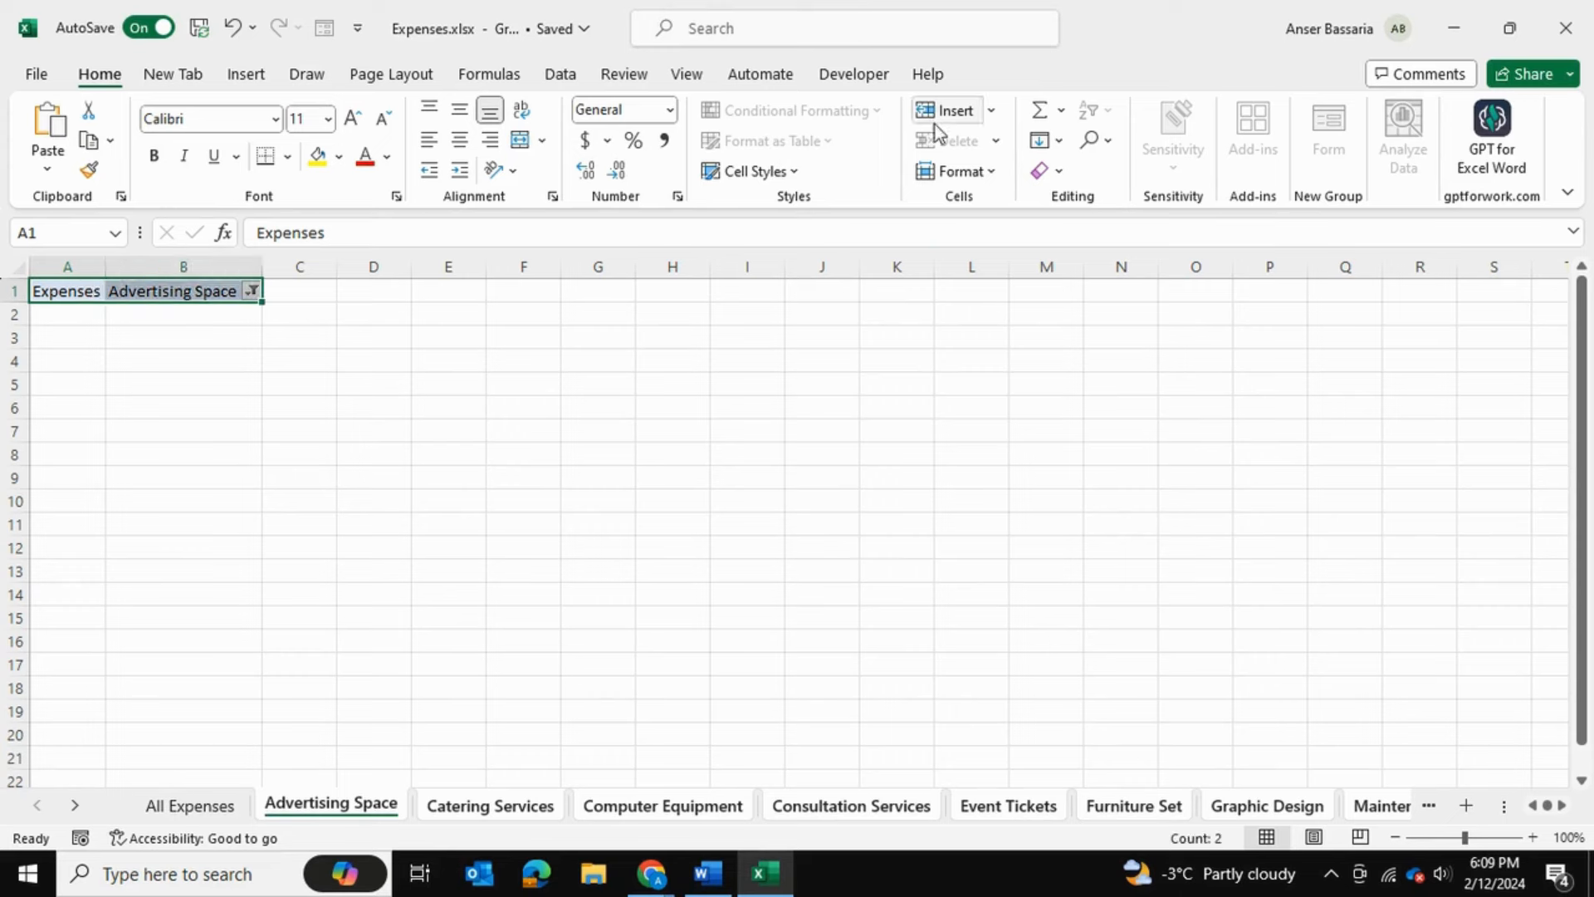
click(1039, 171)
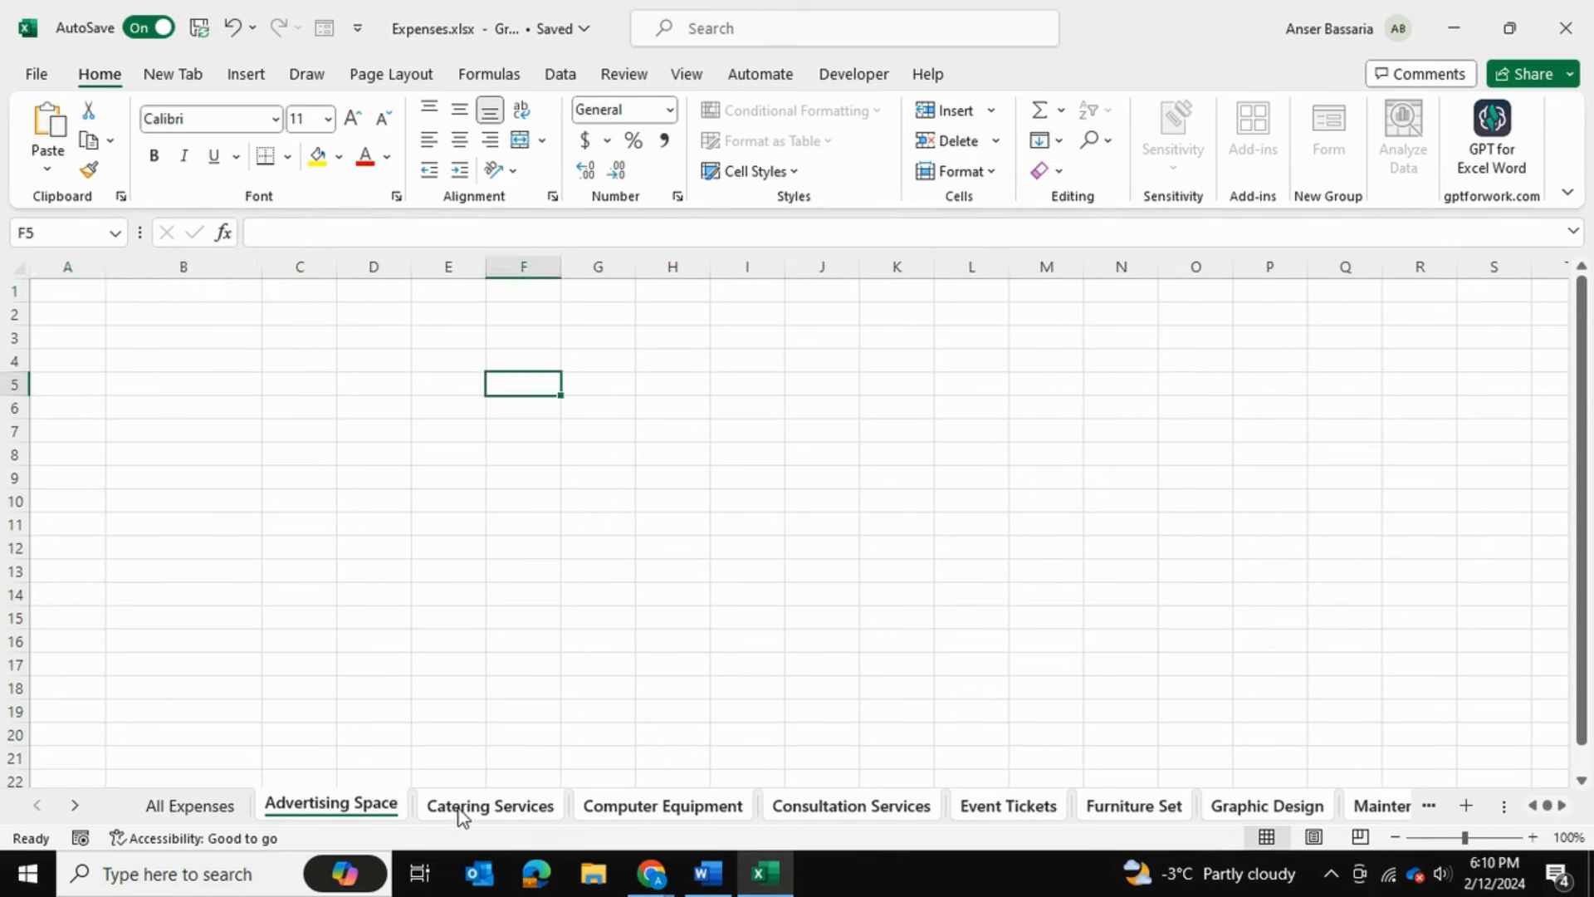
mouse_move(455, 813)
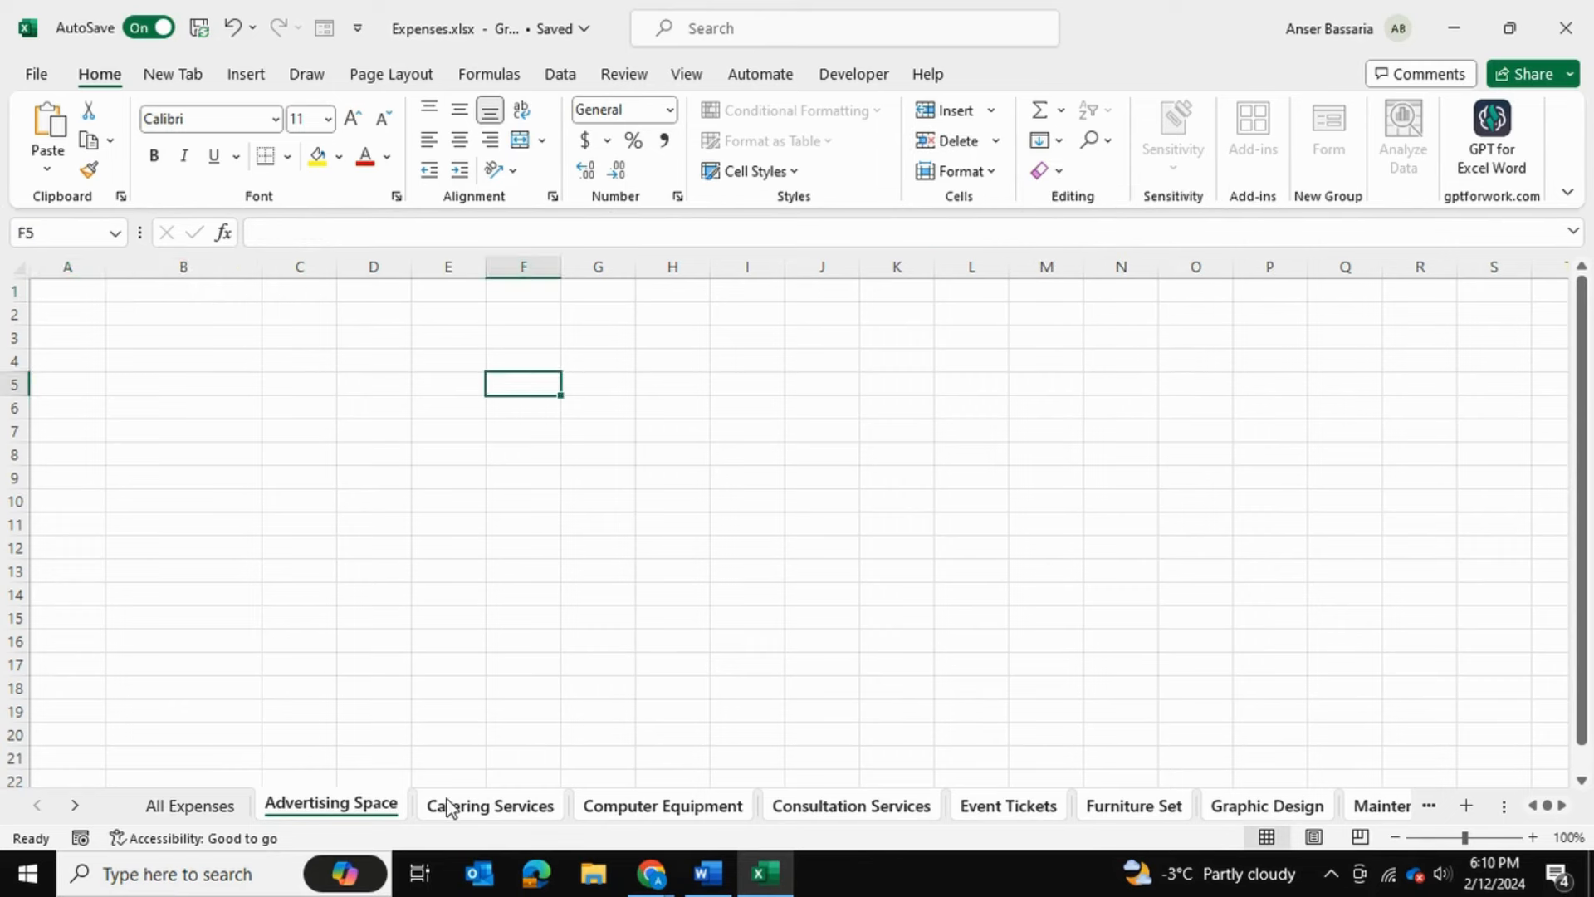
- Verify Catering Services, Computer Equipment and Event Tickets sheets are now blank
click(488, 804)
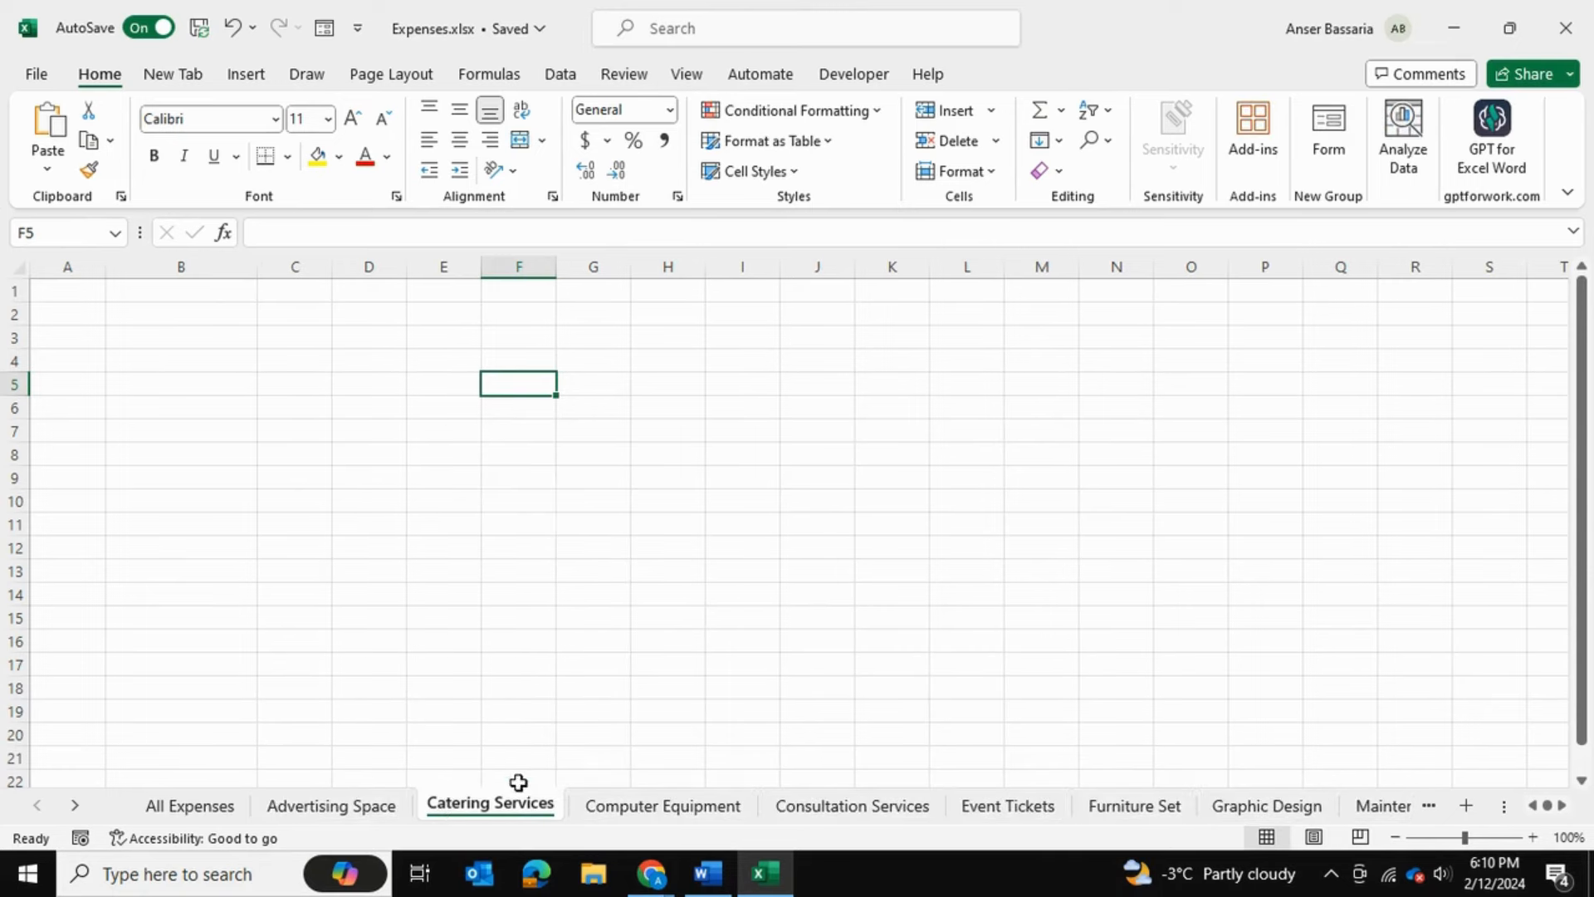
click(661, 805)
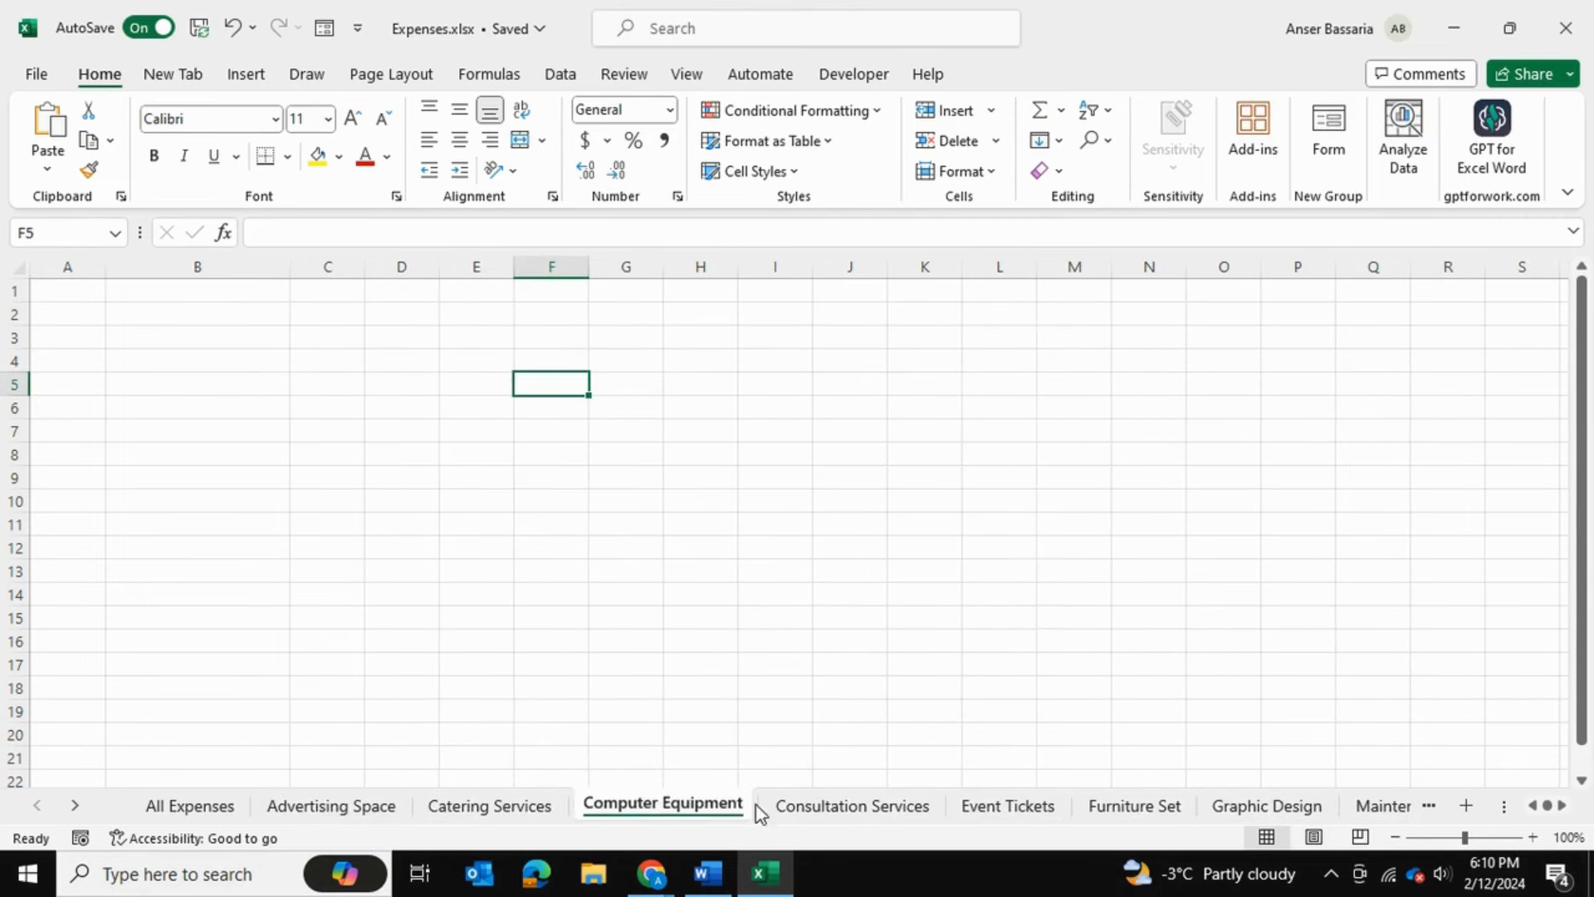
click(1006, 805)
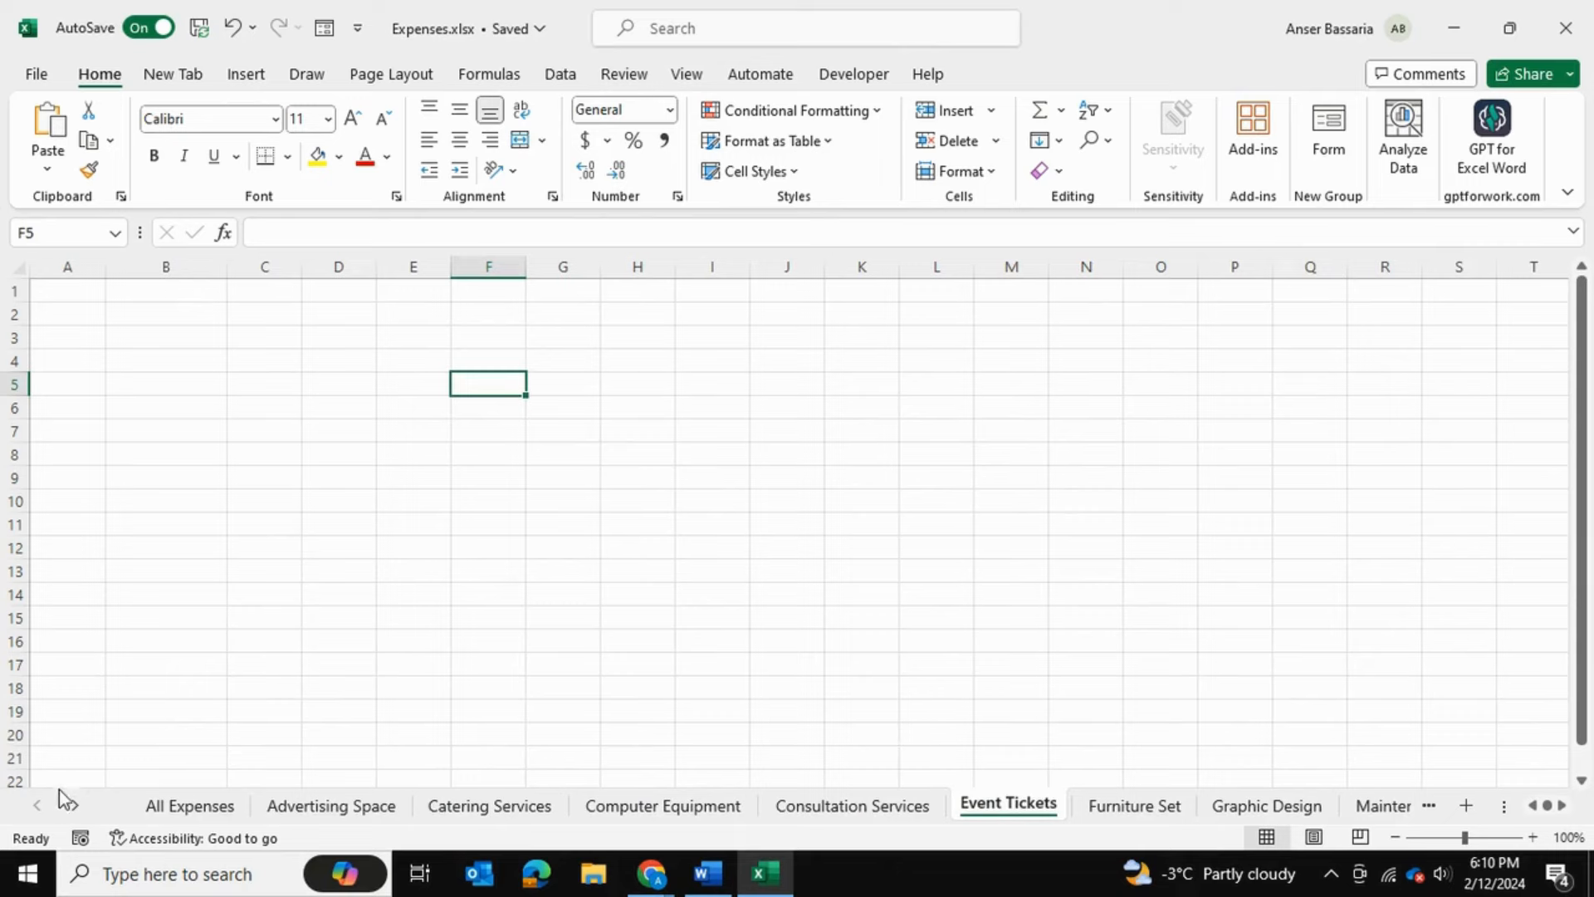
- Delete the (blank) sheet from the workbook and confirm the deletion
right_click(54, 805)
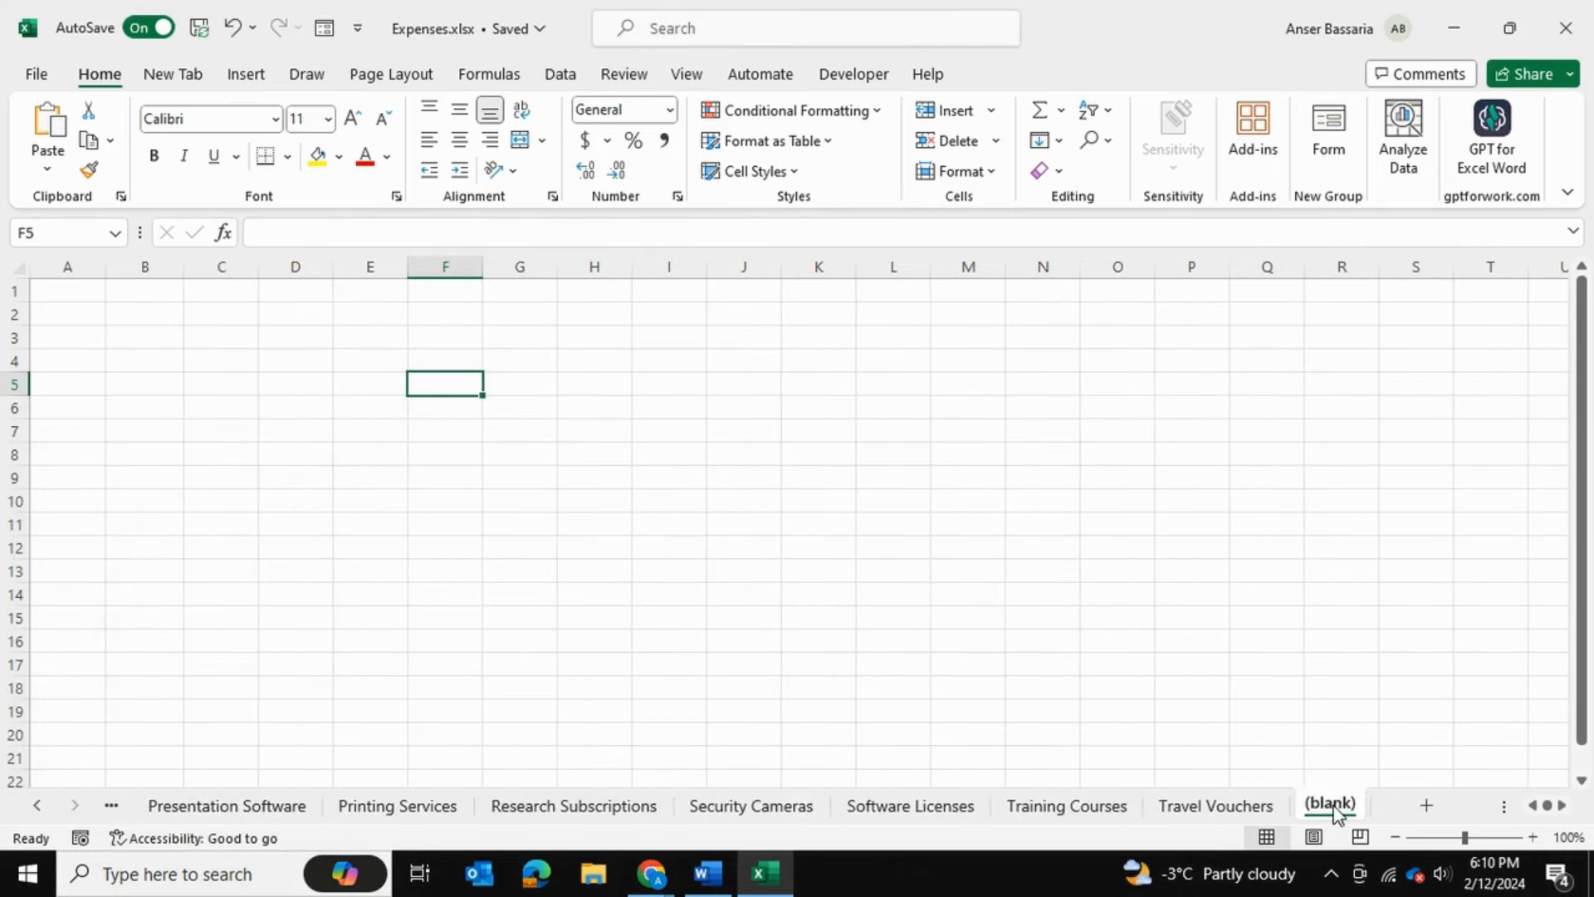
right_click(1328, 805)
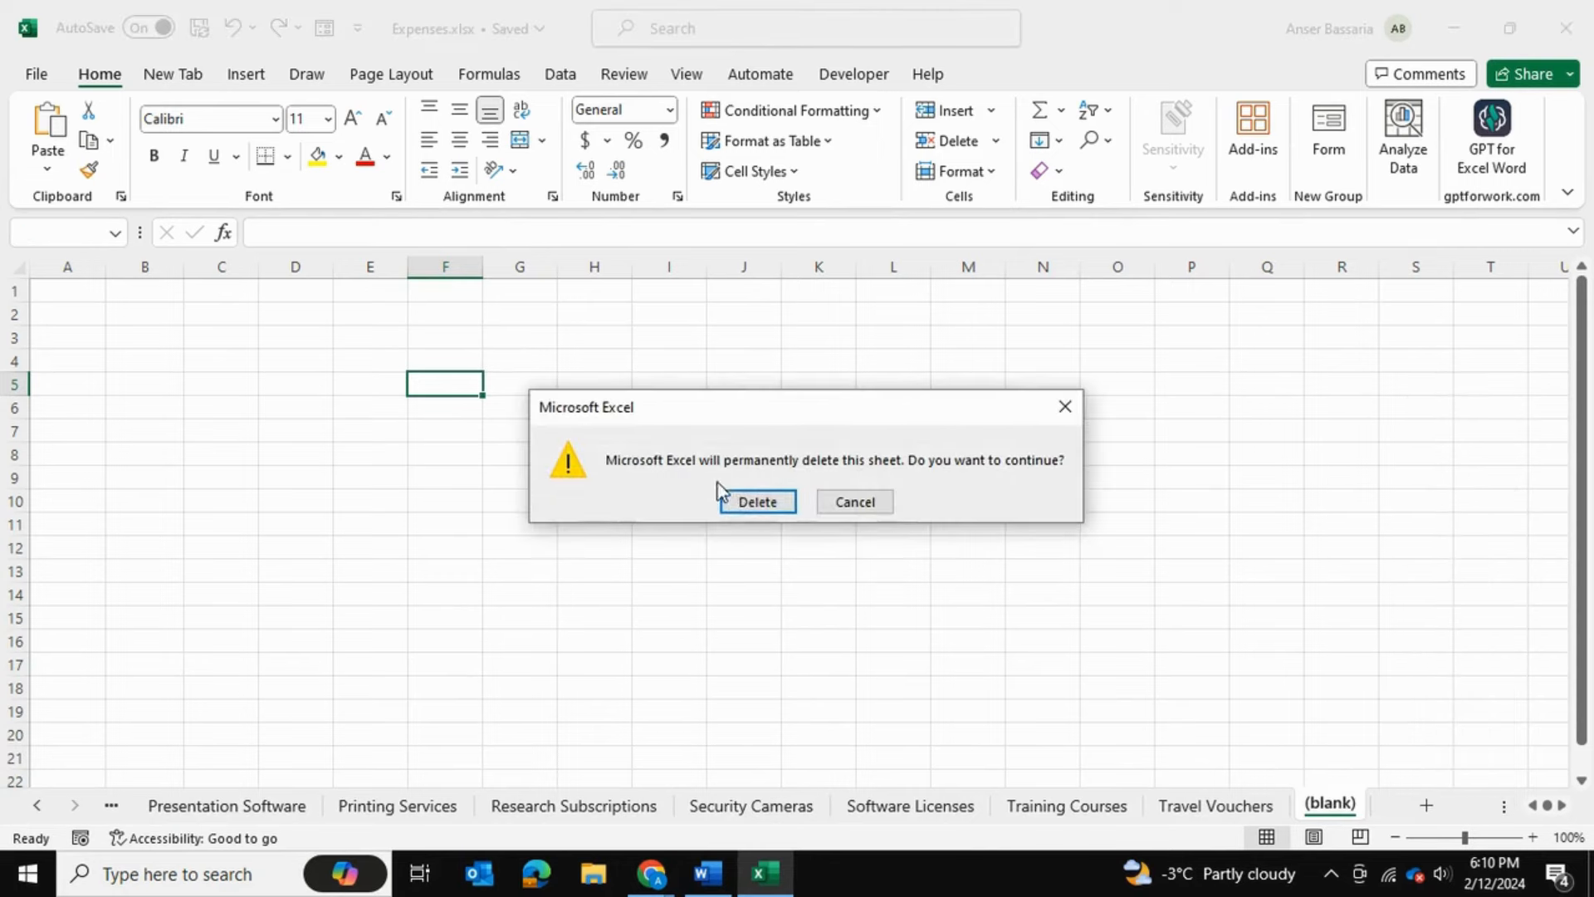
click(756, 501)
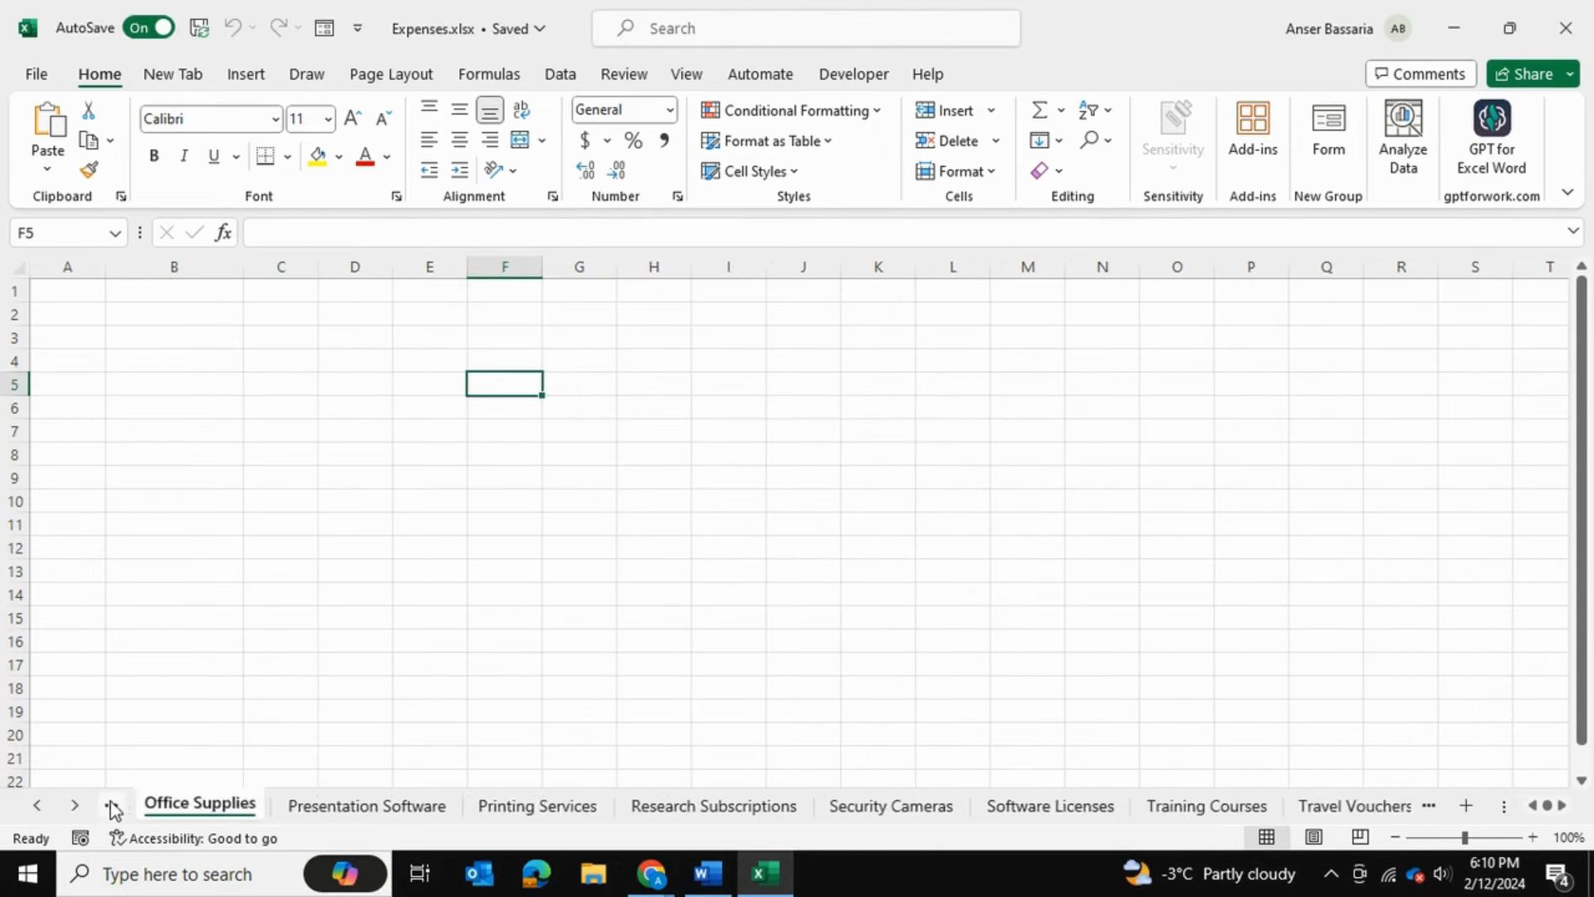
- Activate All Expenses from the sheet list and scroll through the expense list
right_click(111, 806)
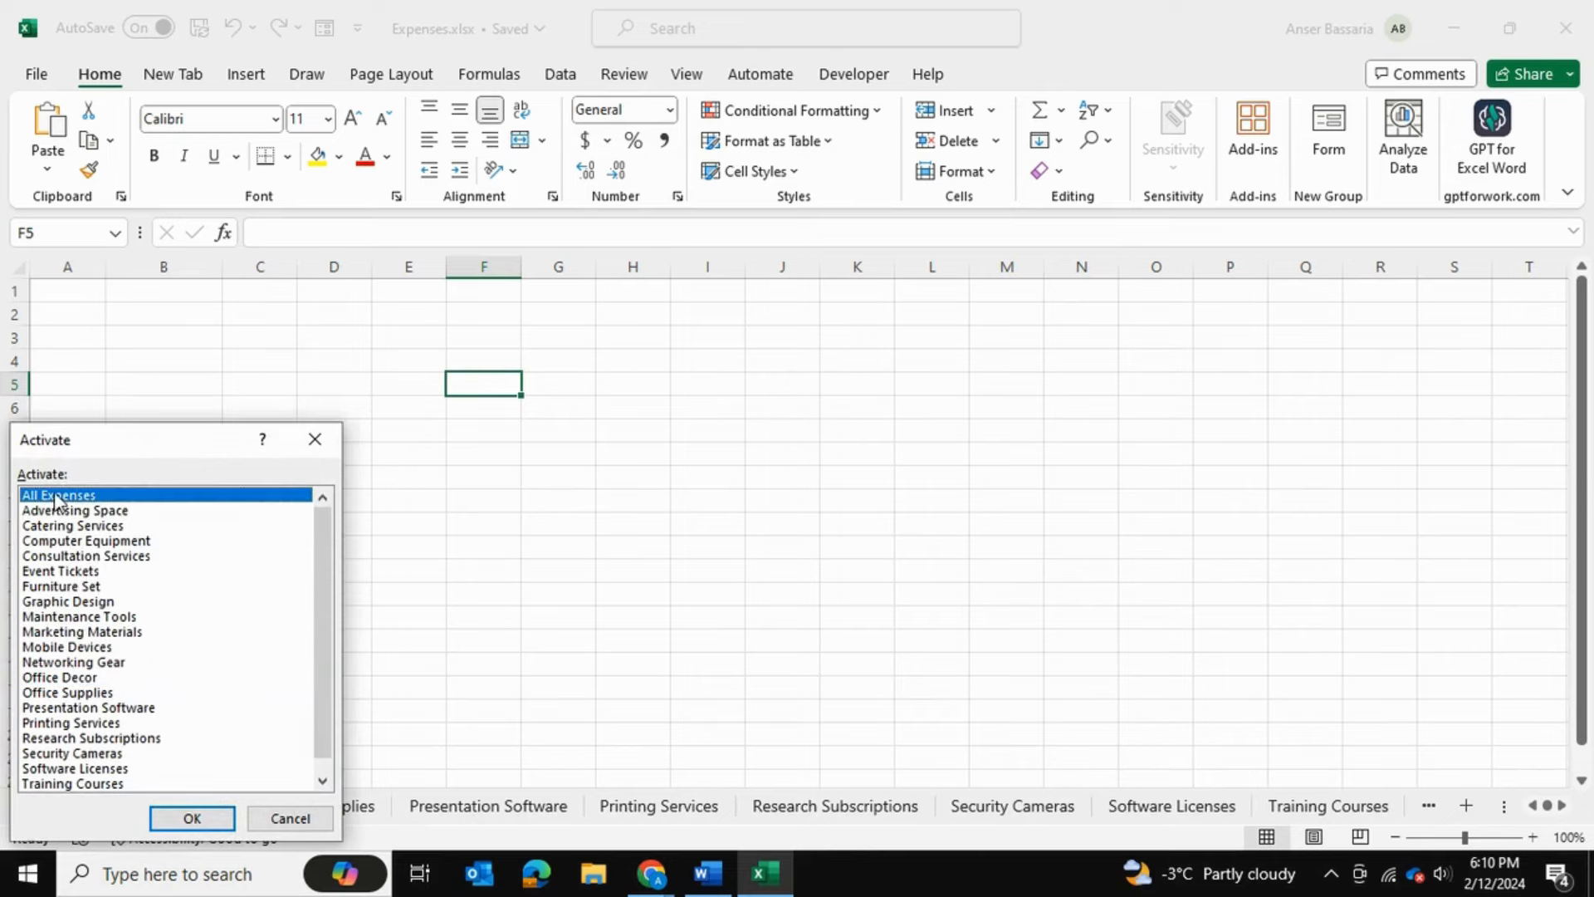
click(191, 817)
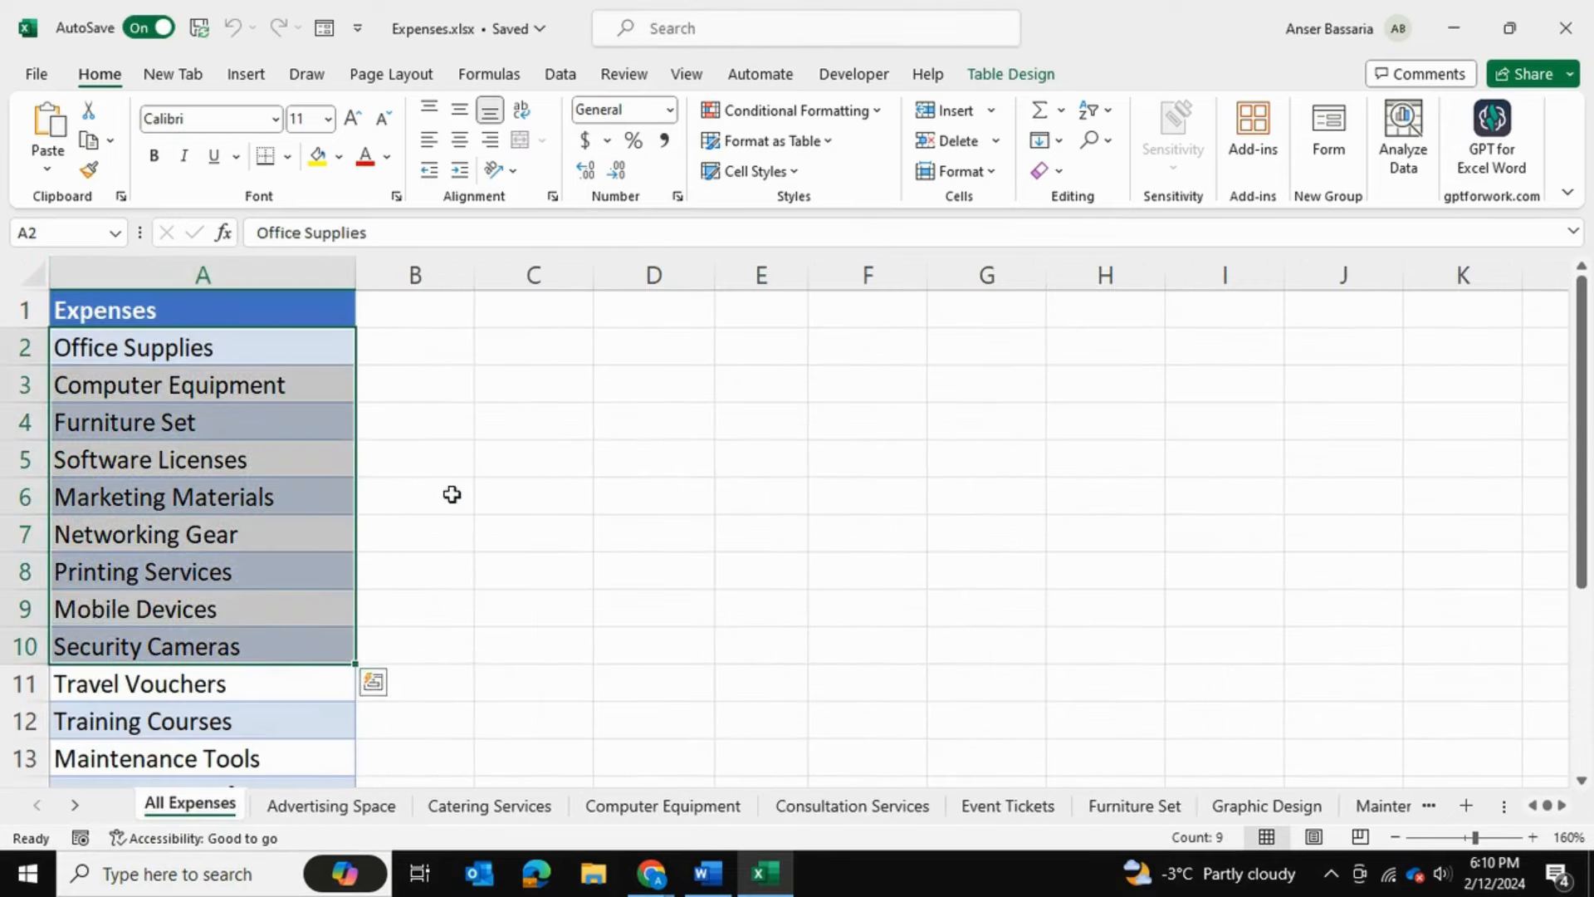
scroll(down, 3)
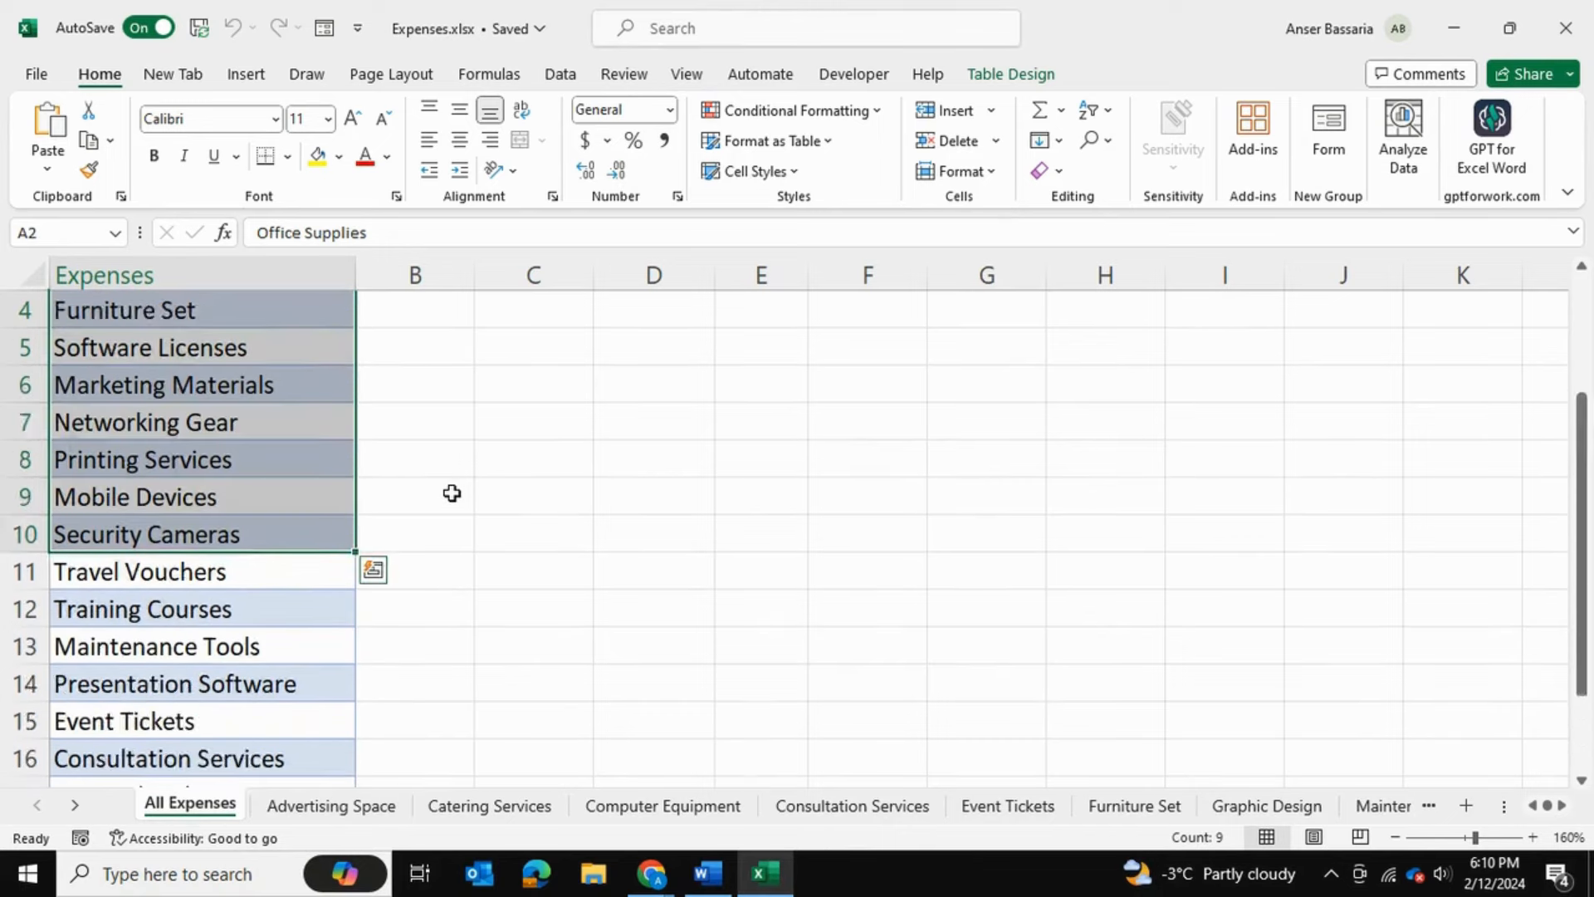
scroll(up, 3)
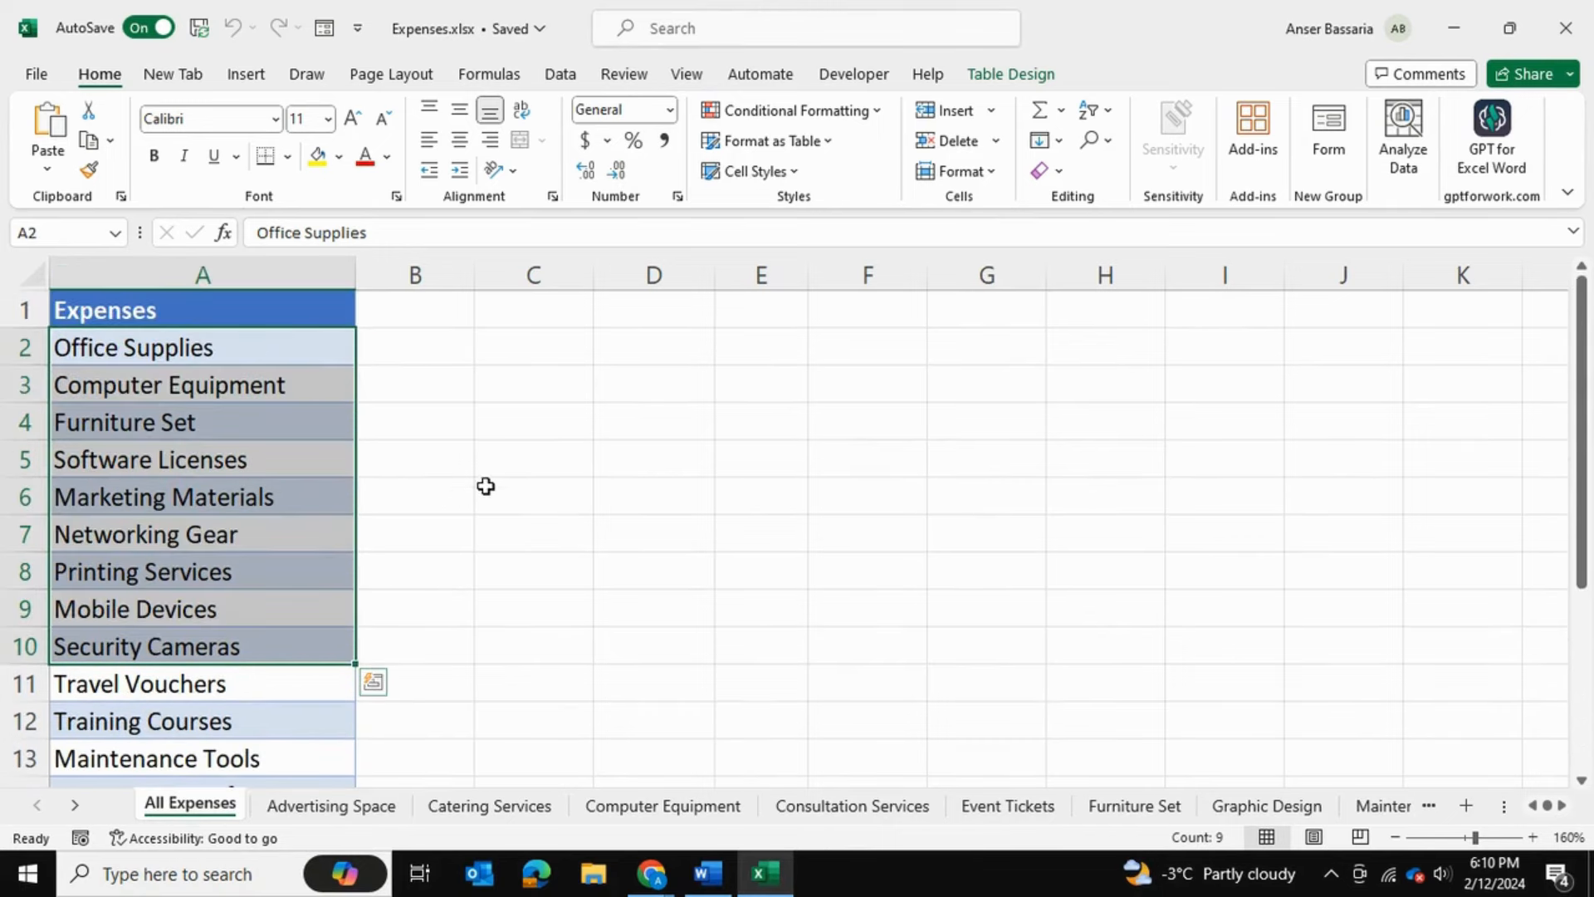